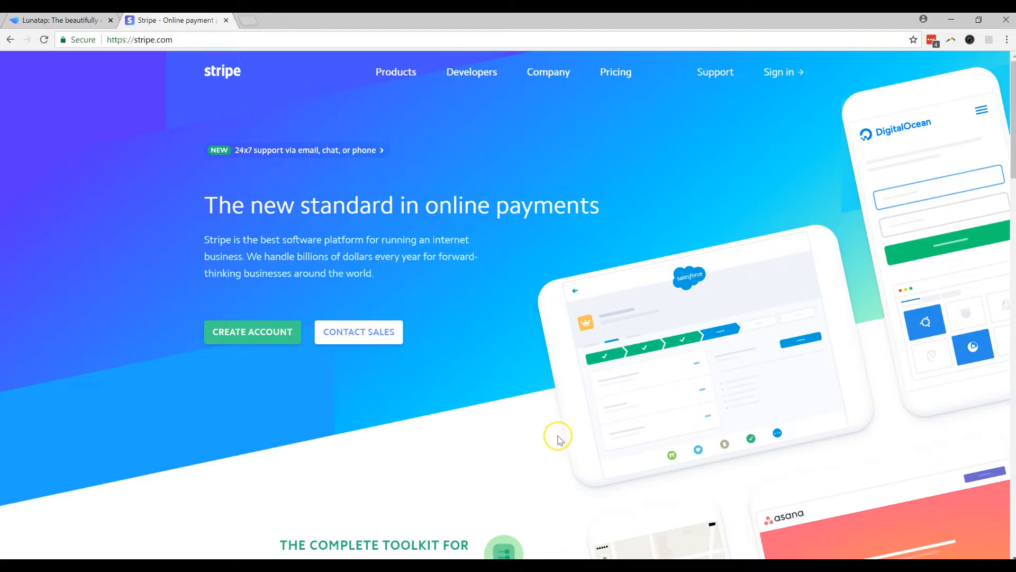
mouse_move(560, 439)
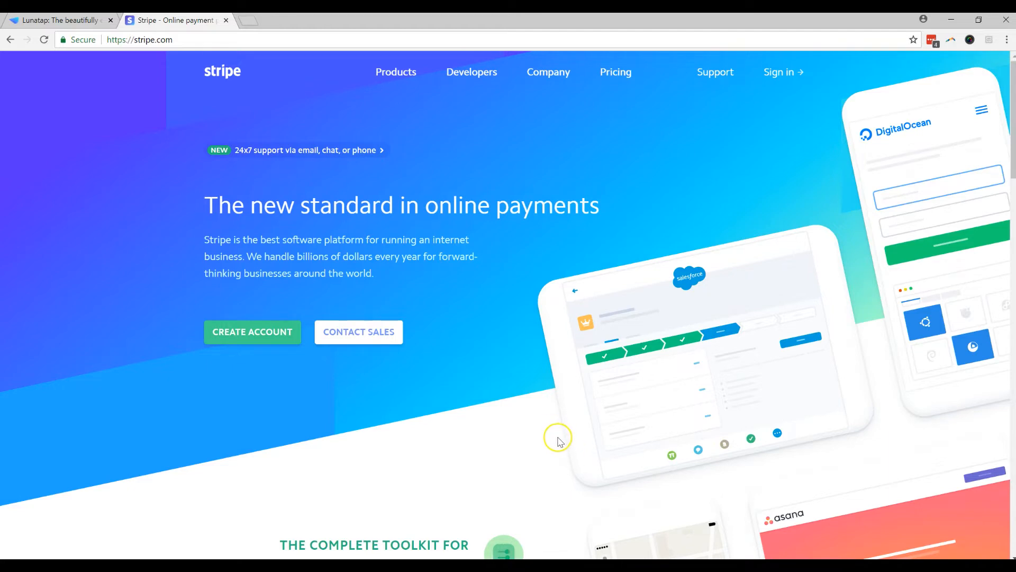
mouse_move(560, 431)
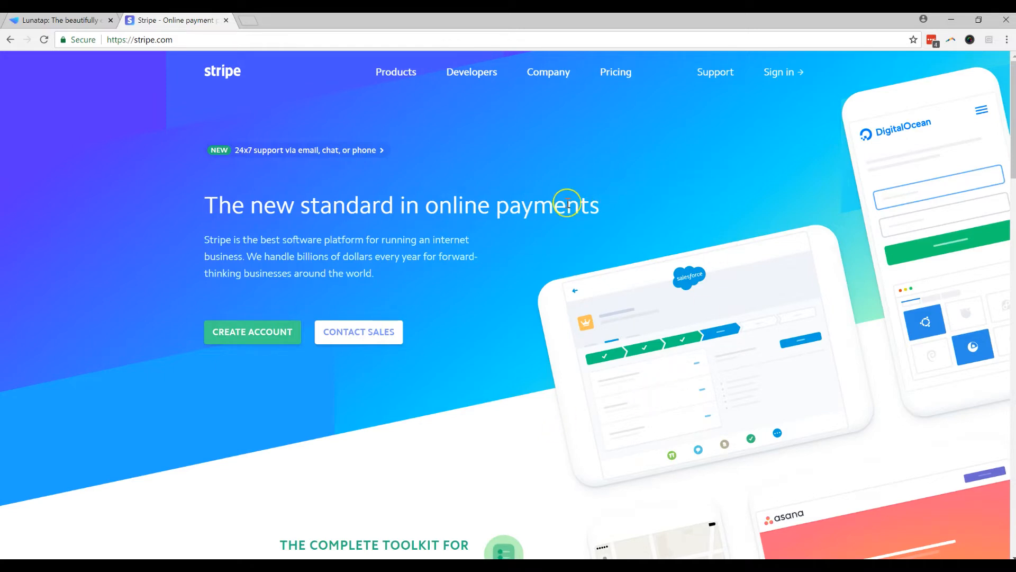
mouse_move(525, 139)
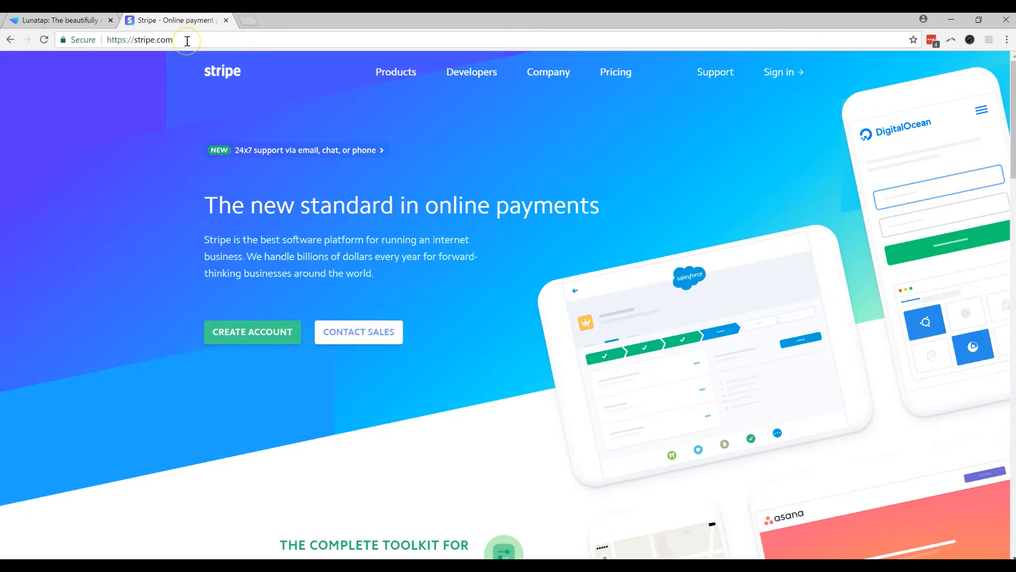
mouse_move(262, 340)
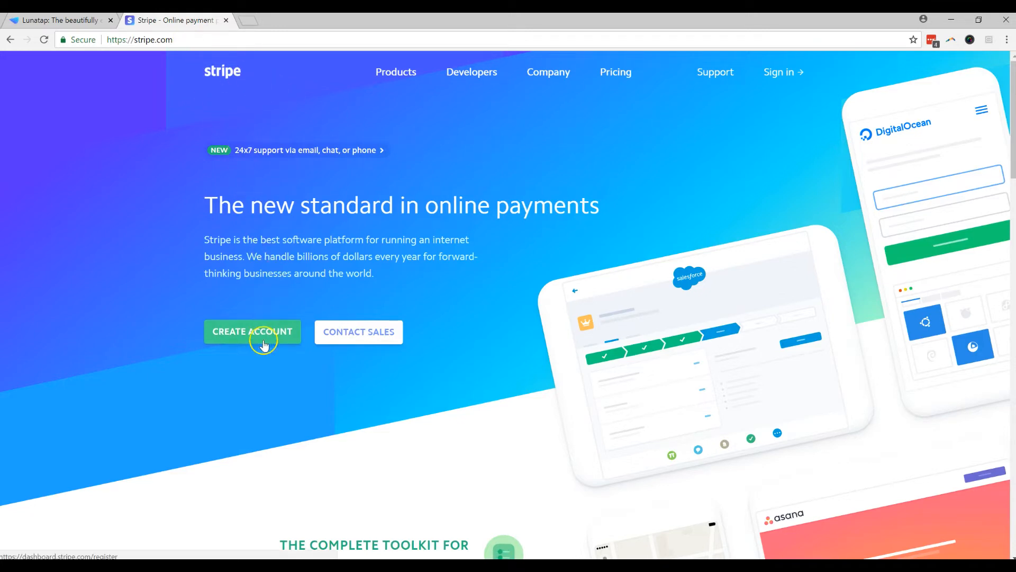
mouse_move(199, 217)
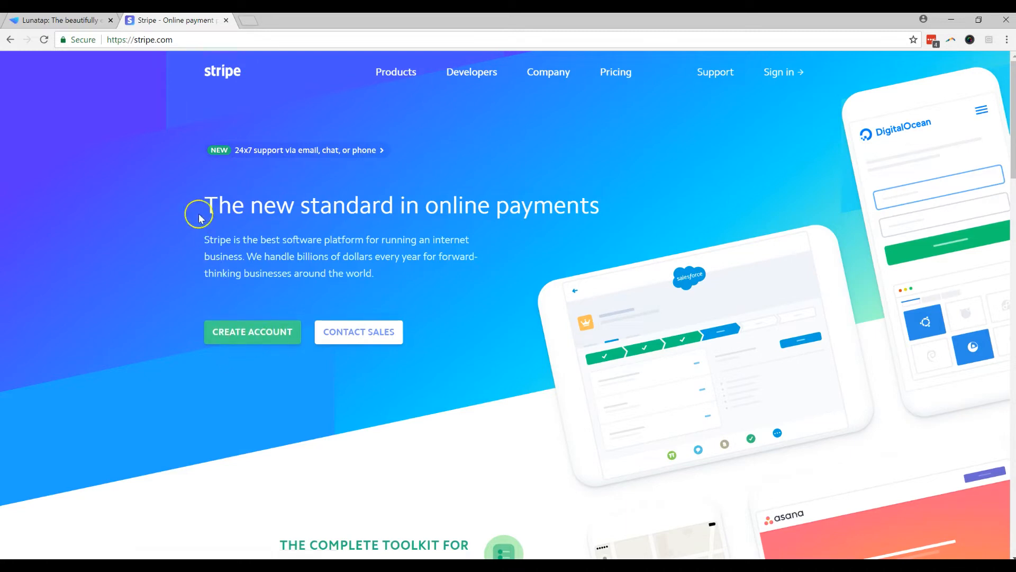
mouse_move(240, 173)
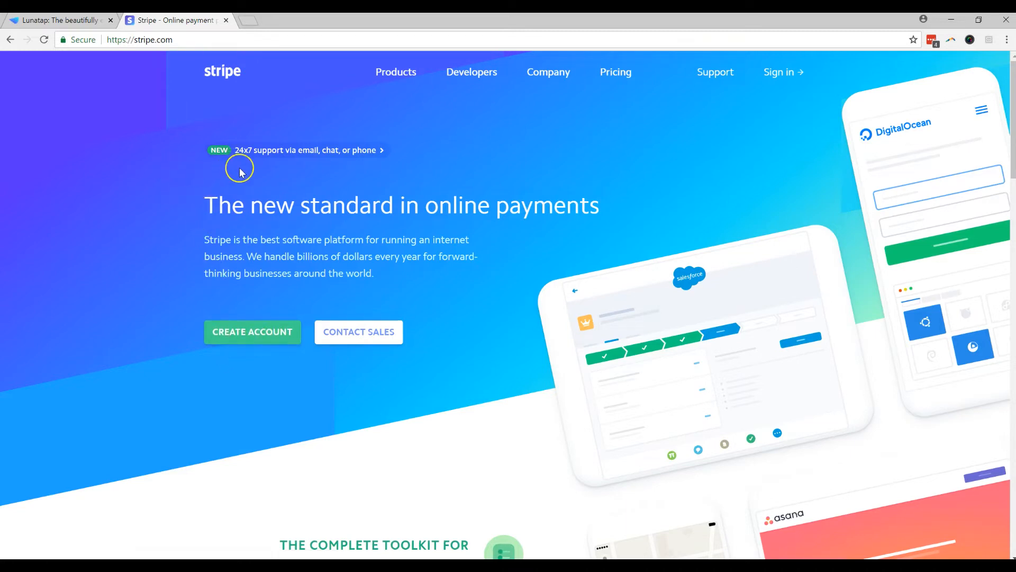
mouse_move(250, 169)
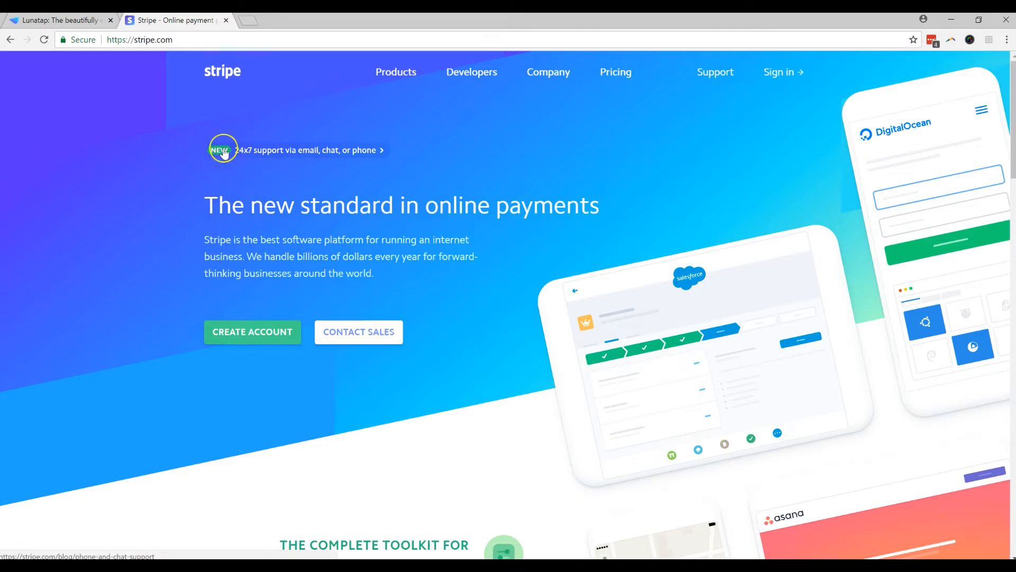
Switch to the Lunatap tab to show lunatap.com instead of stripe.com
click(58, 20)
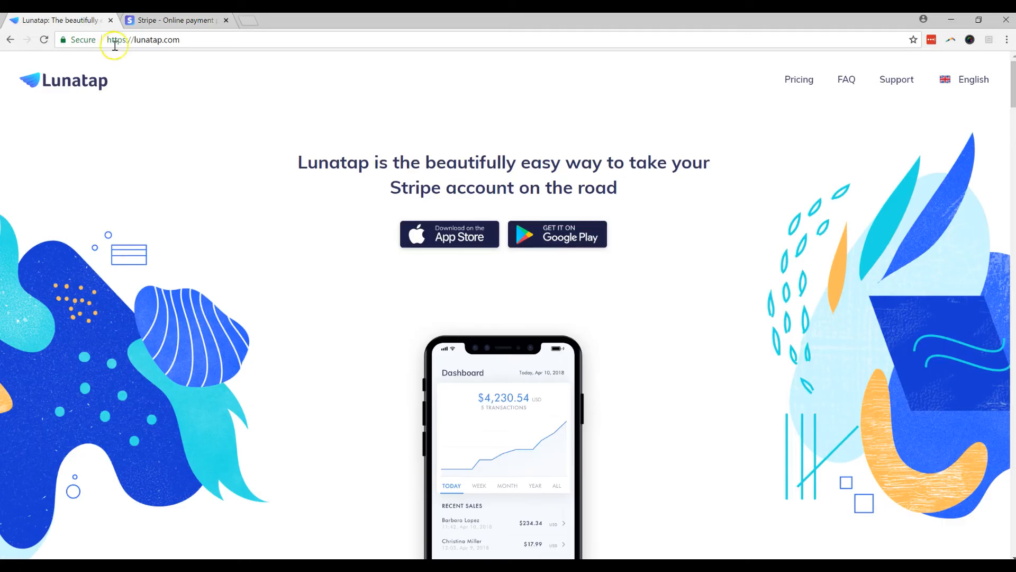
mouse_move(188, 55)
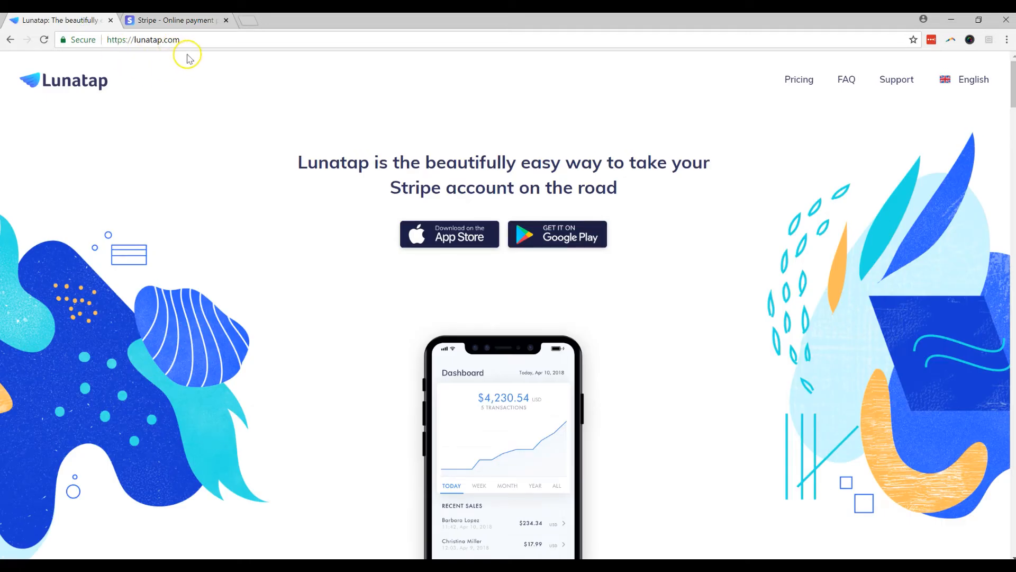
mouse_move(525, 187)
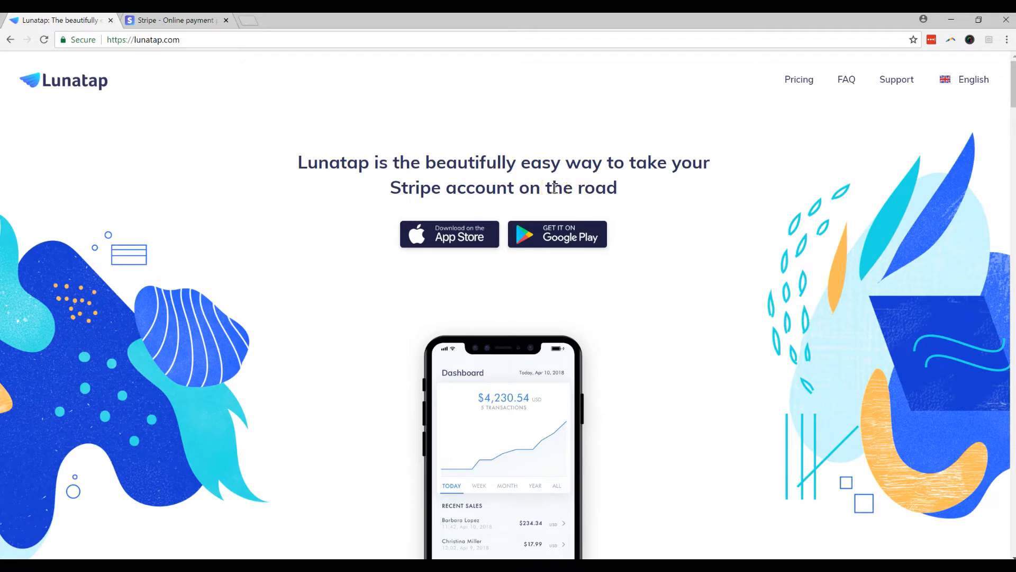
mouse_move(556, 187)
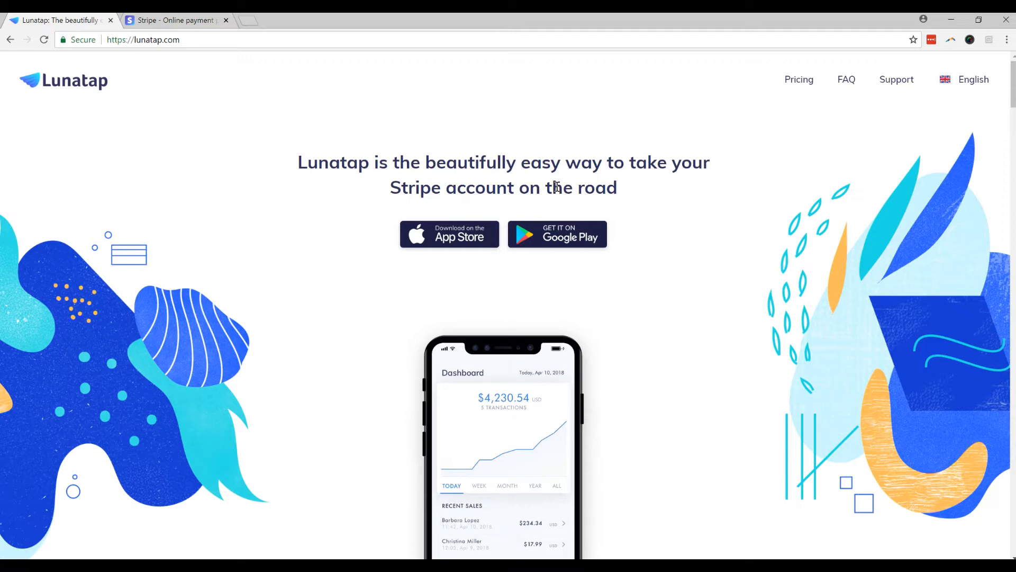
mouse_move(669, 275)
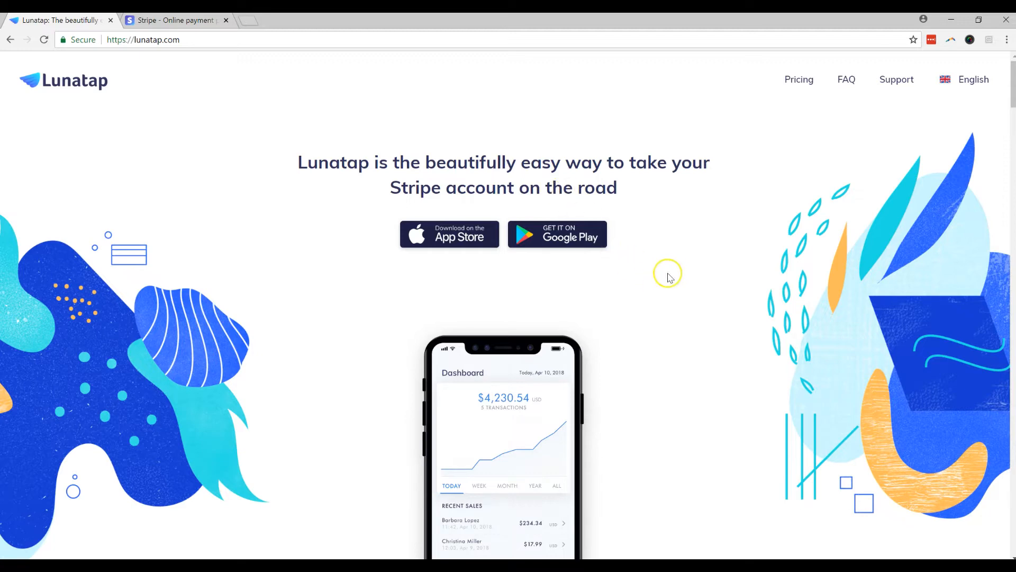
mouse_move(597, 289)
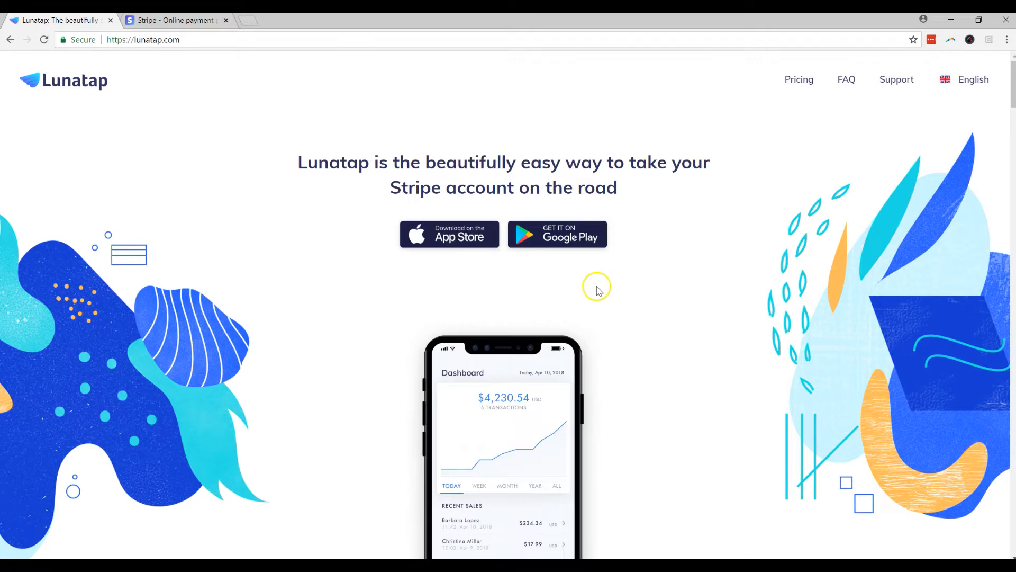
mouse_move(594, 288)
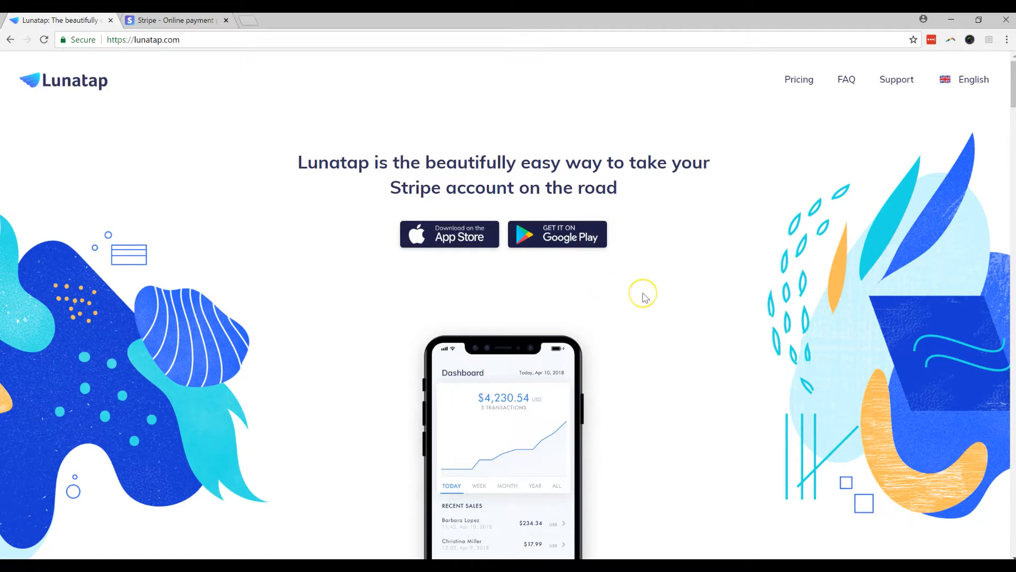
scroll(down, 3)
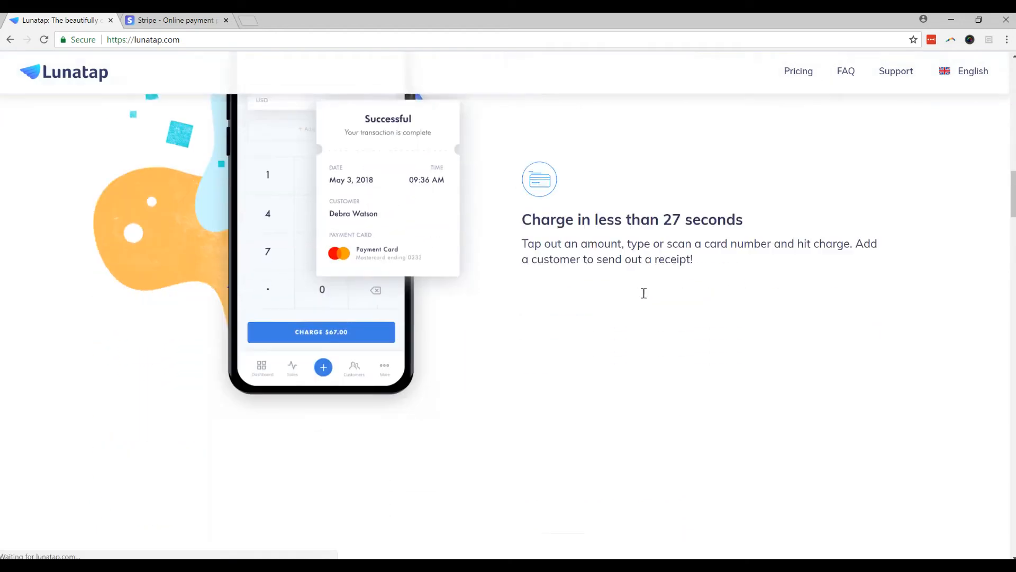
scroll(down, 3)
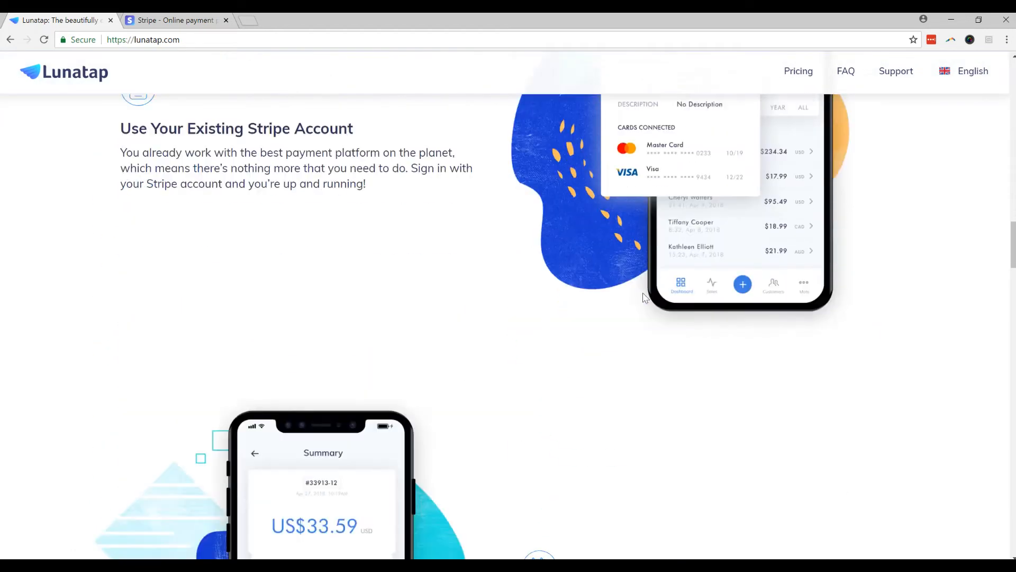
scroll(down, 3)
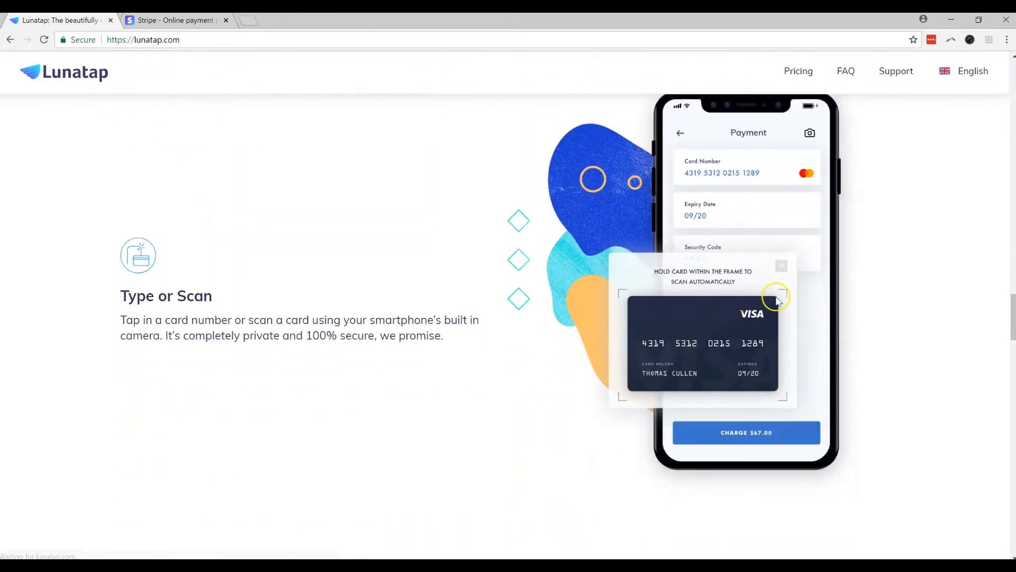
scroll(down, 3)
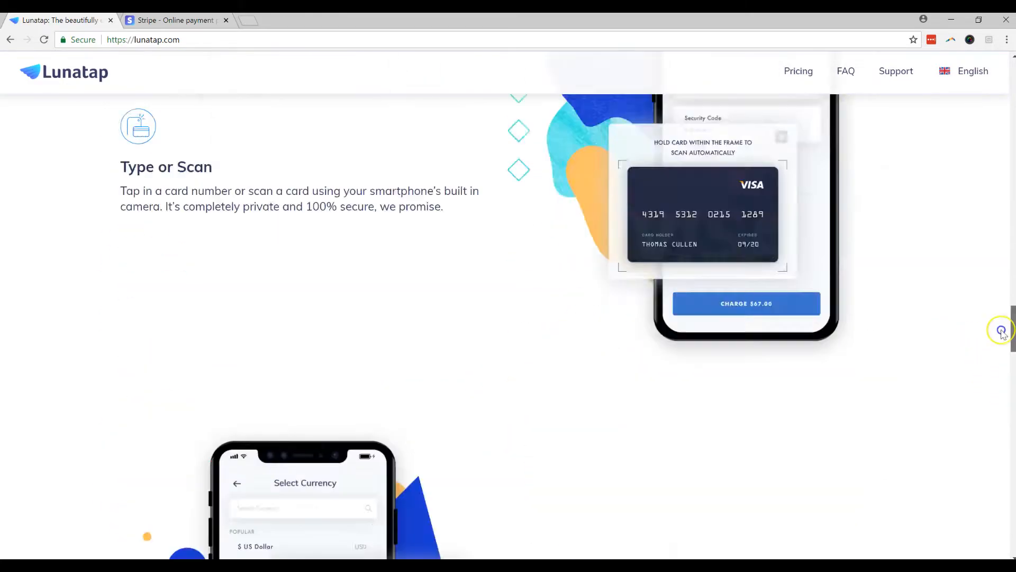
scroll(up, 3)
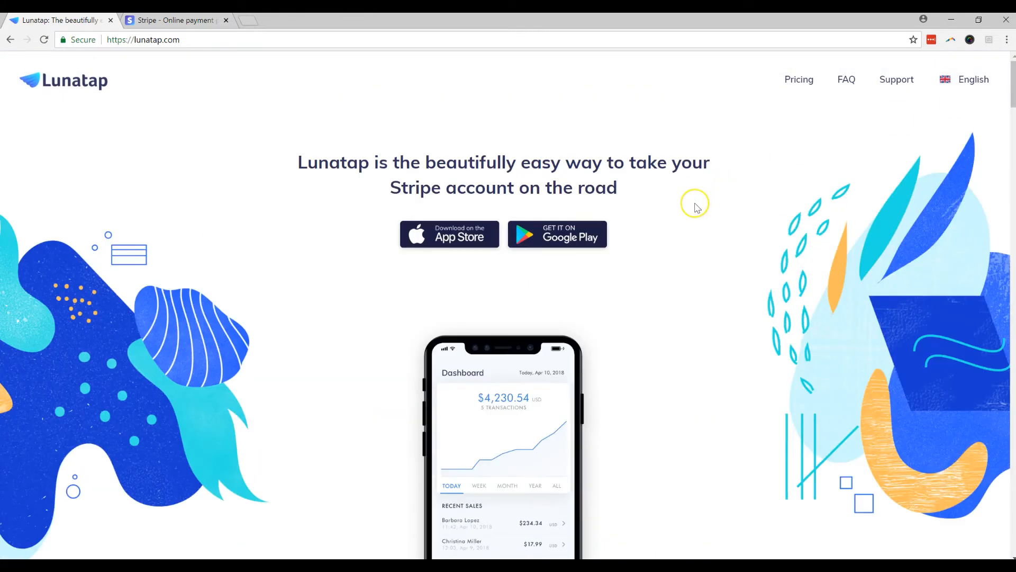
mouse_move(679, 218)
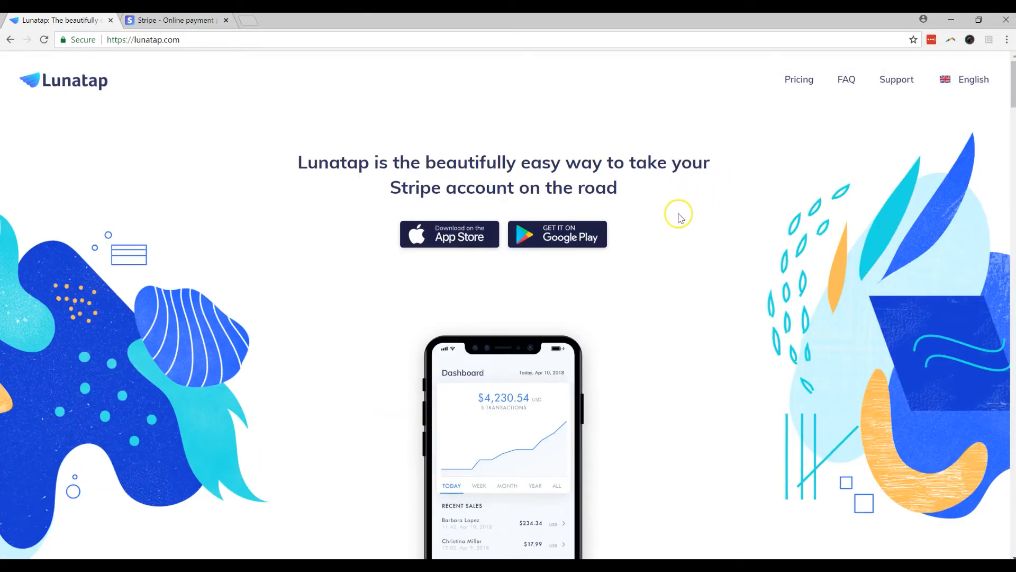
mouse_move(747, 228)
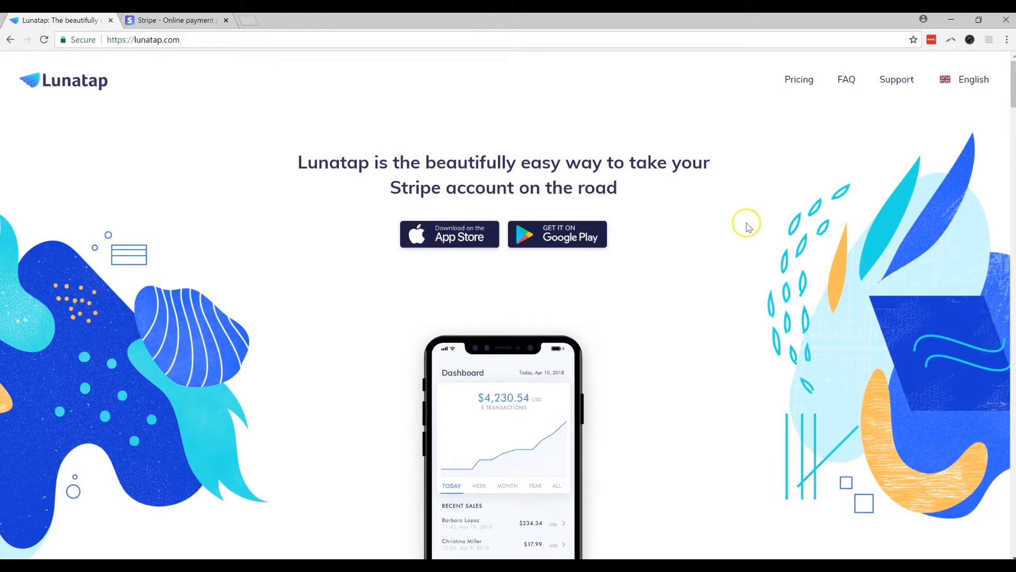
mouse_move(738, 220)
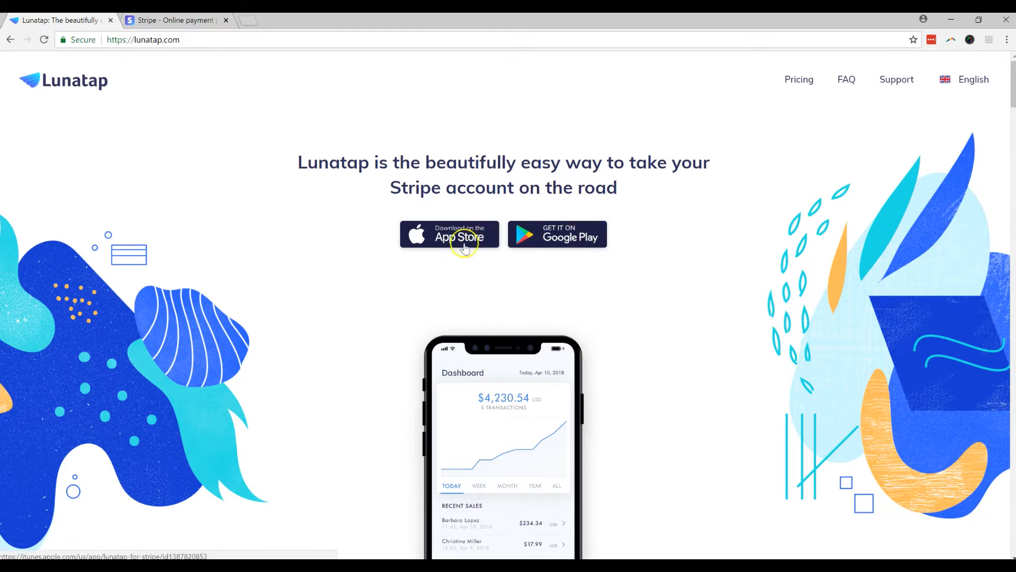
mouse_move(568, 243)
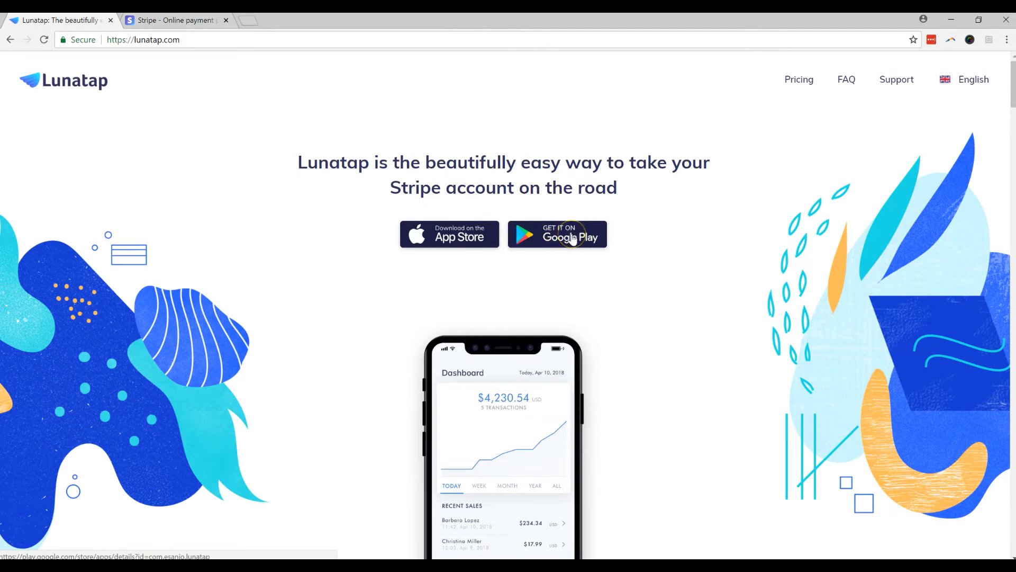
mouse_move(608, 214)
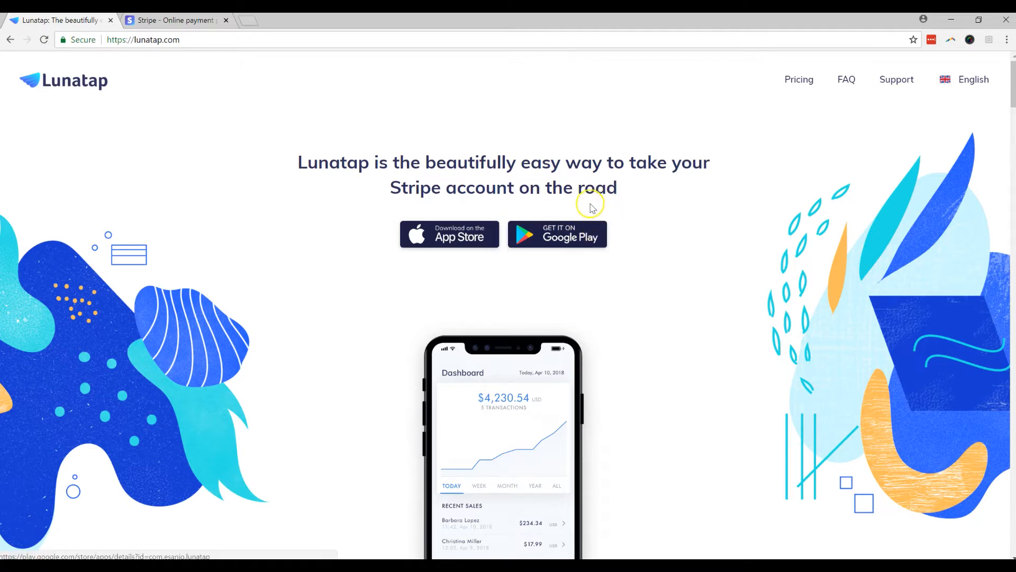
mouse_move(534, 155)
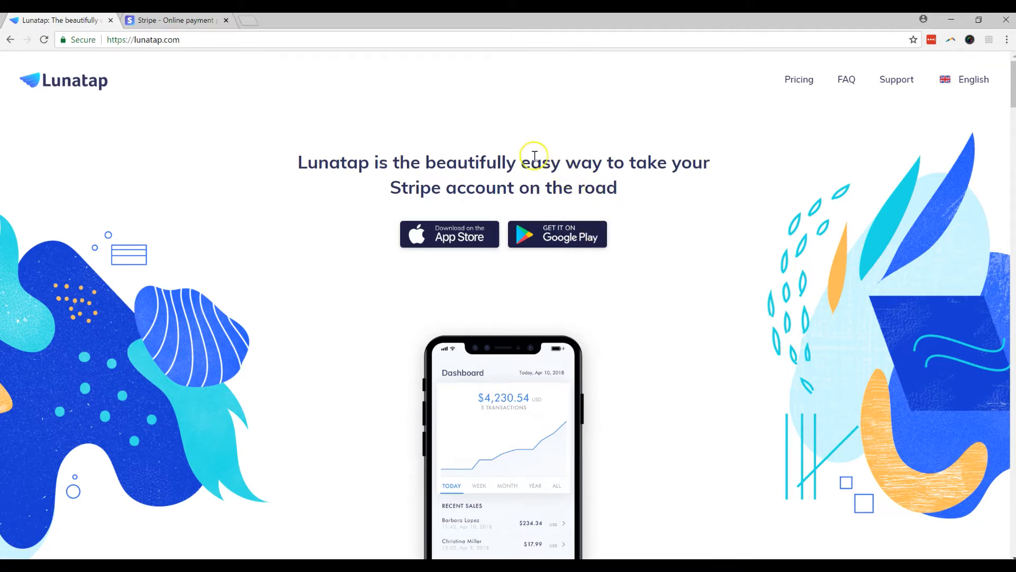
mouse_move(472, 159)
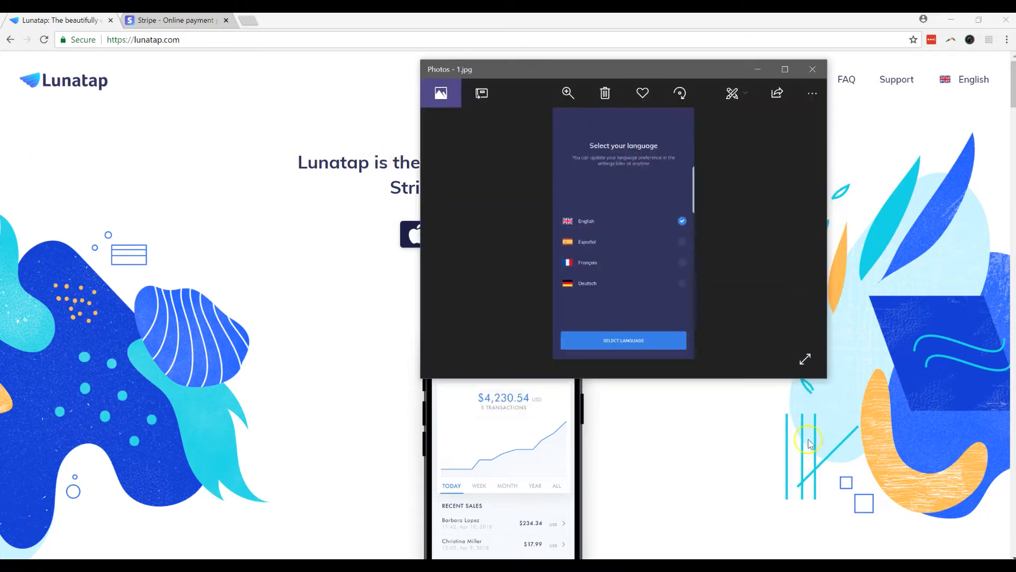
Maximize the Photos window so the language-selection screenshot 1.jpg fills the screen
click(784, 69)
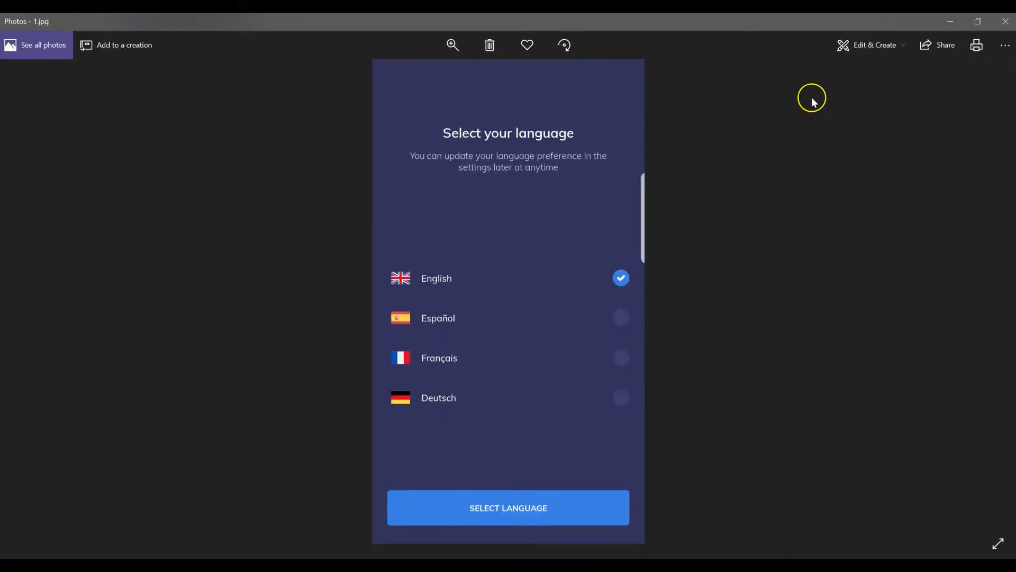
mouse_move(652, 232)
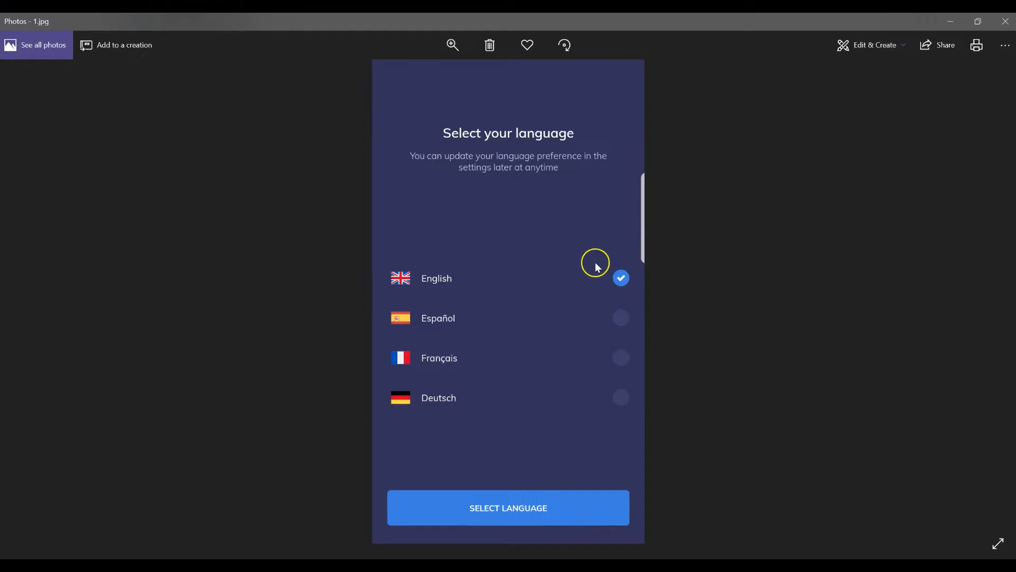
mouse_move(505, 285)
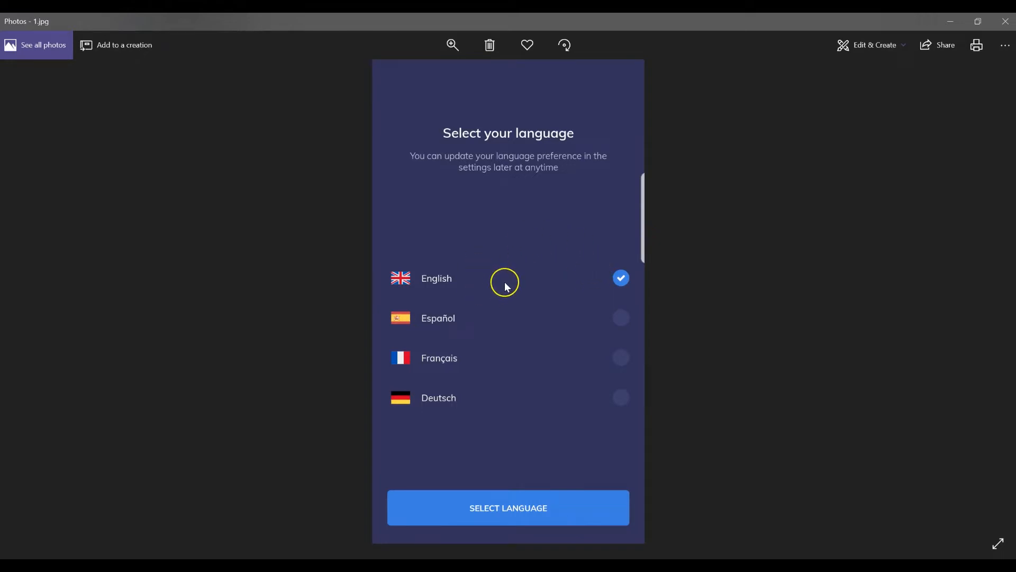
mouse_move(477, 372)
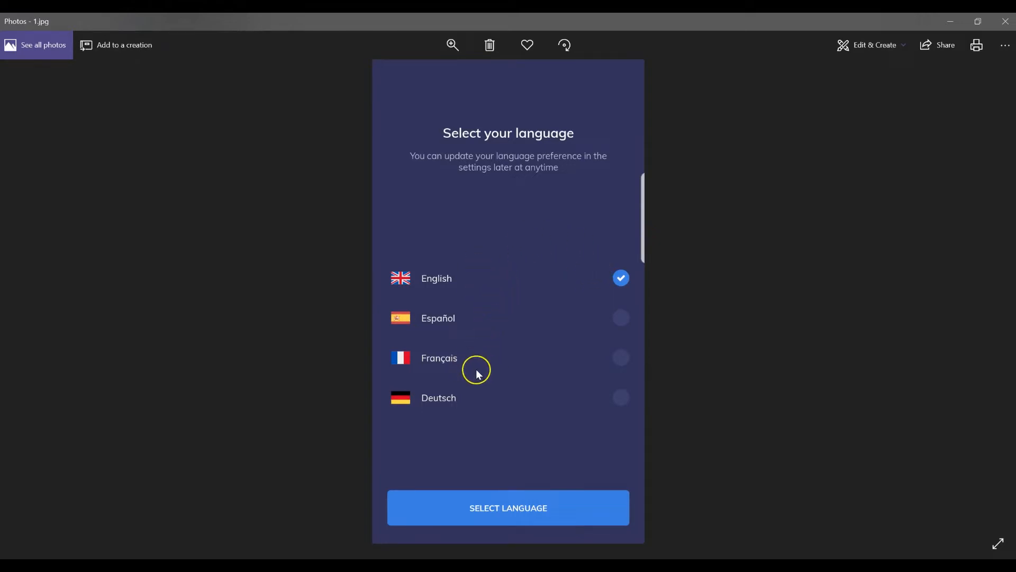
mouse_move(580, 437)
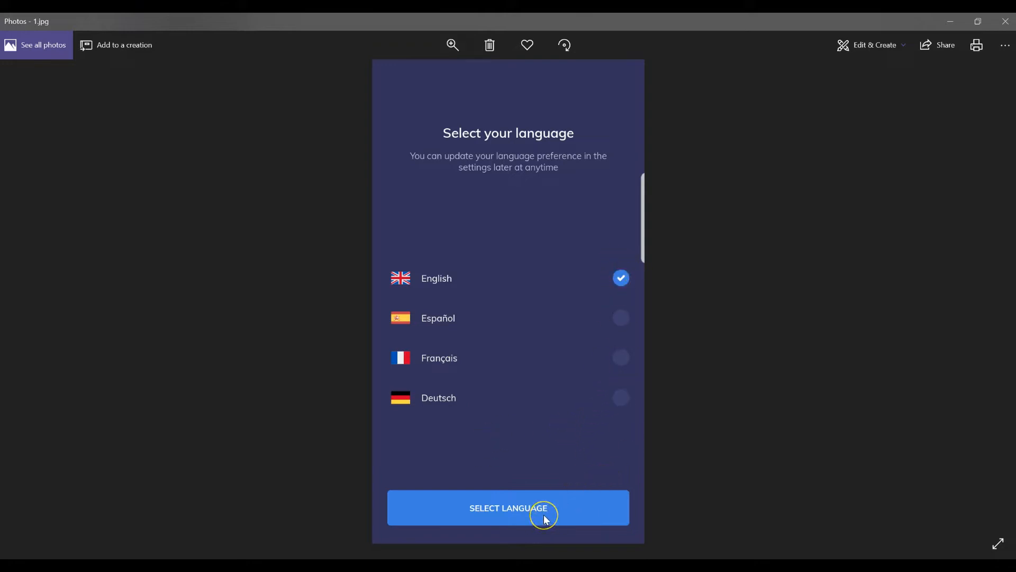
Advance from 1.jpg through 2.jpg to 3.jpg, the Stripe connect screenshot
click(508, 507)
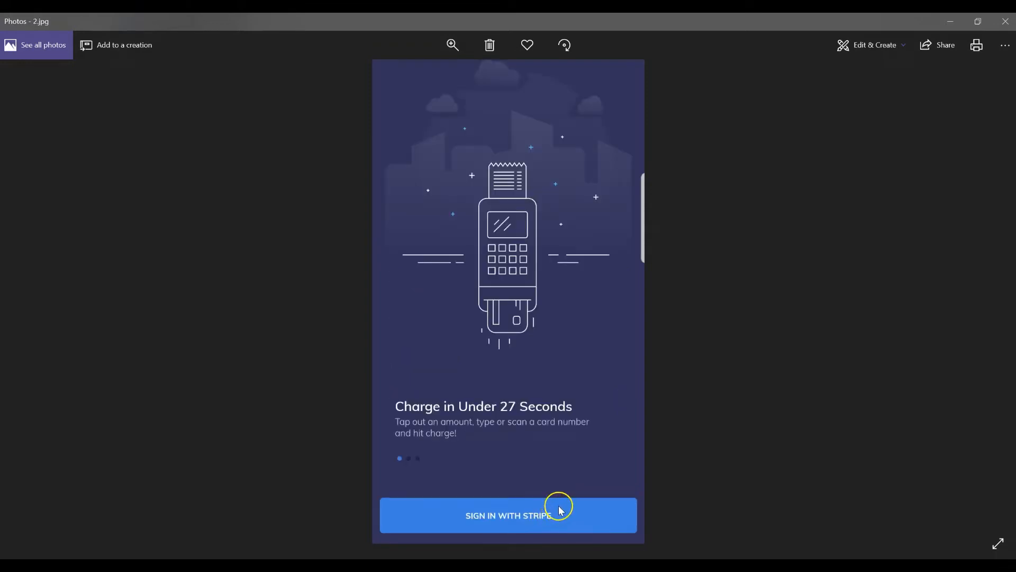
mouse_move(507, 394)
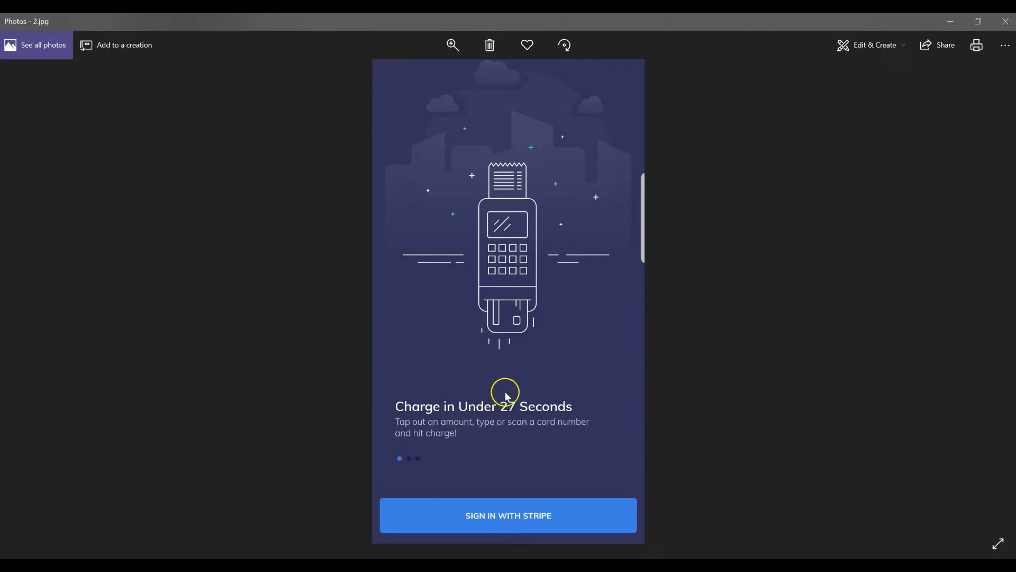
mouse_move(562, 452)
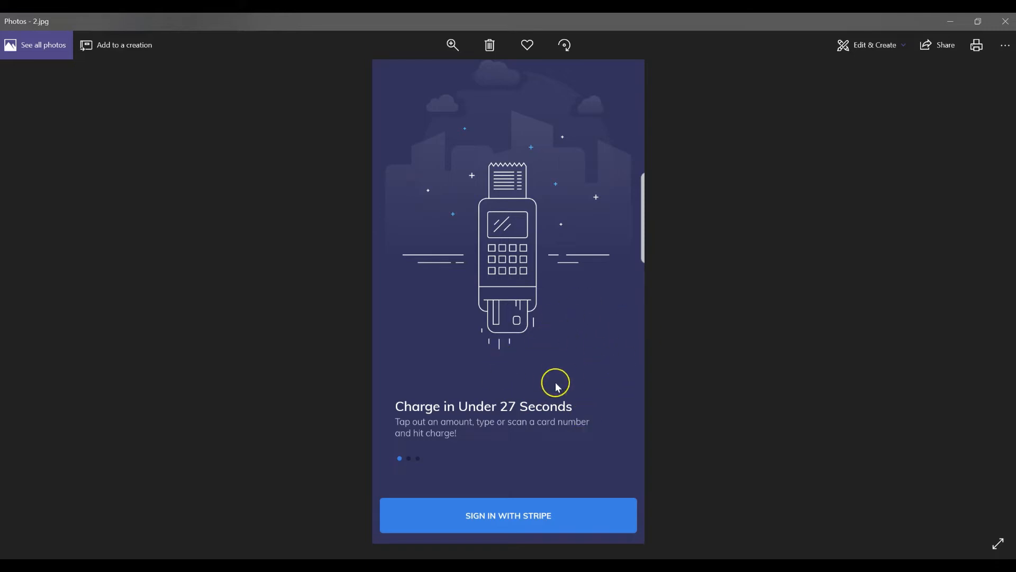
mouse_move(566, 515)
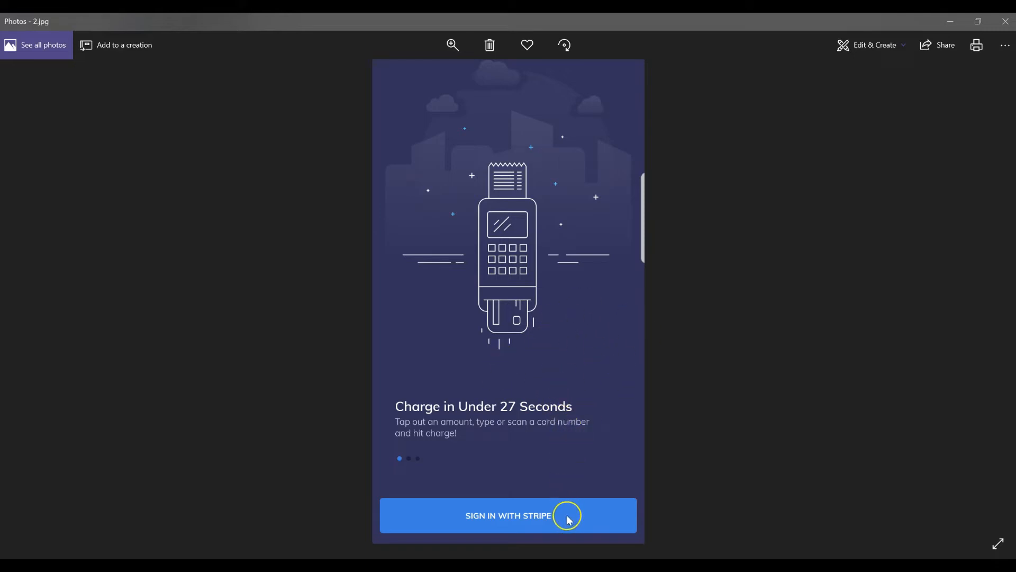
click(508, 515)
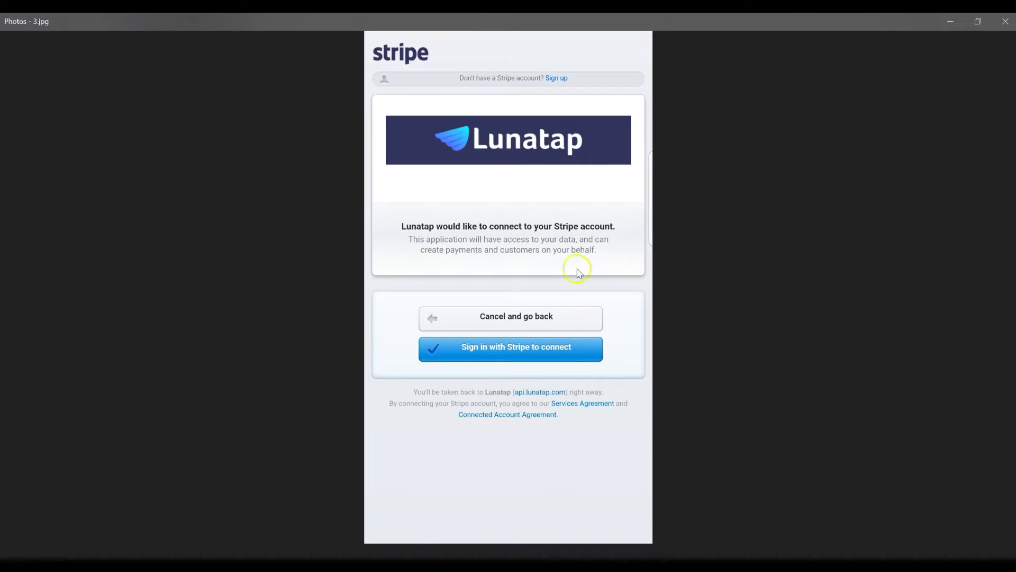
mouse_move(439, 76)
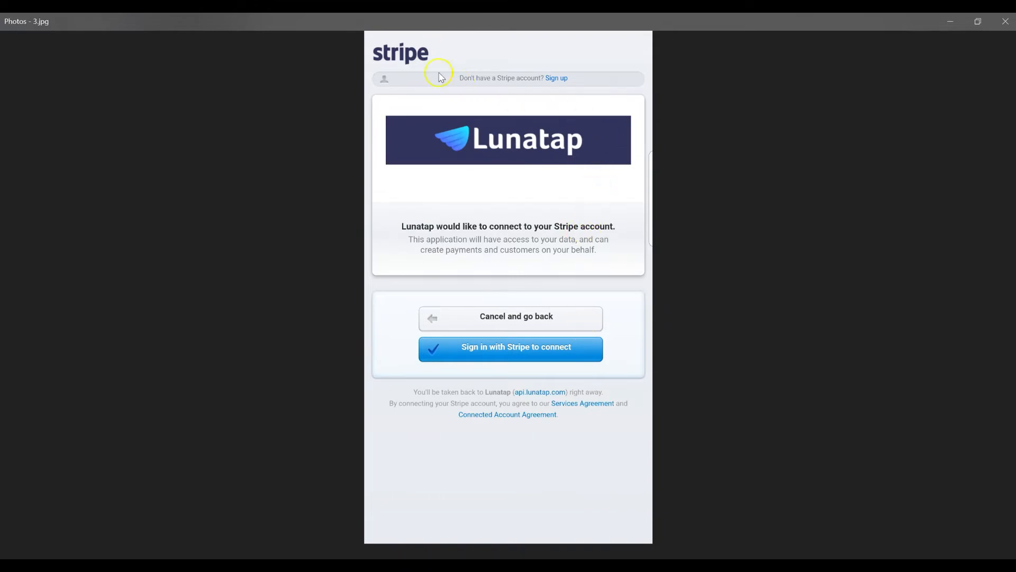
mouse_move(433, 81)
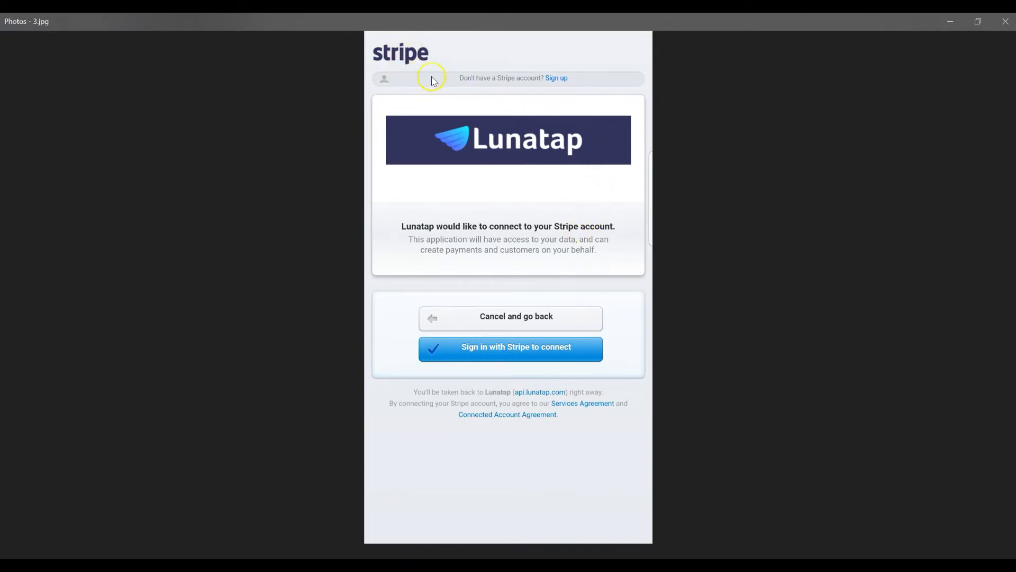
mouse_move(557, 81)
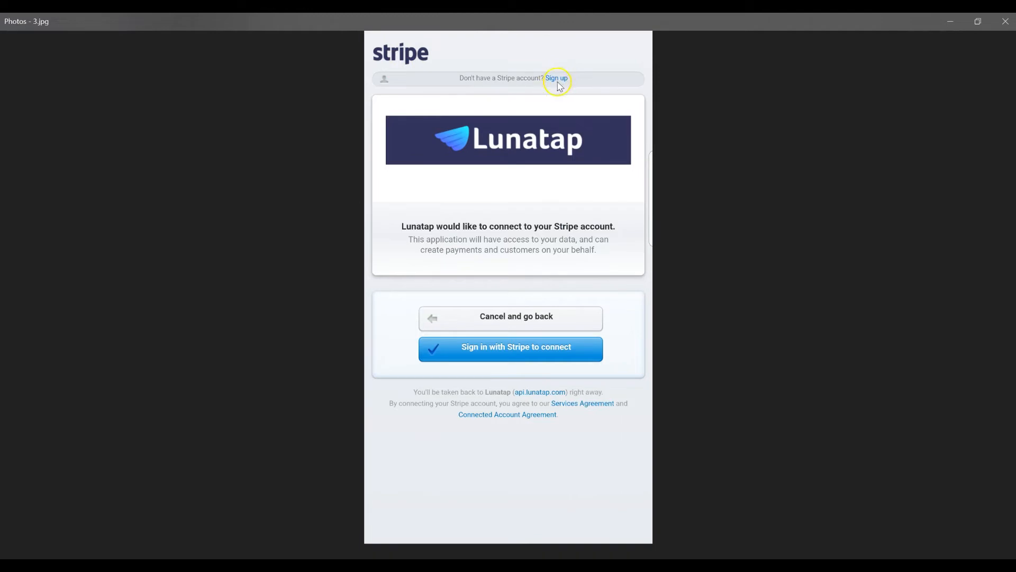
mouse_move(563, 83)
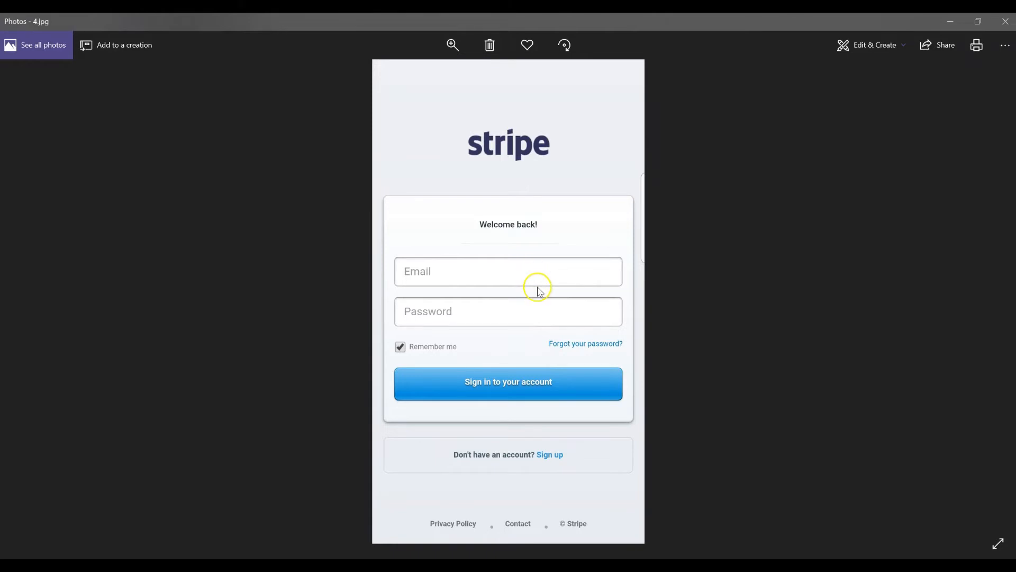
mouse_move(408, 275)
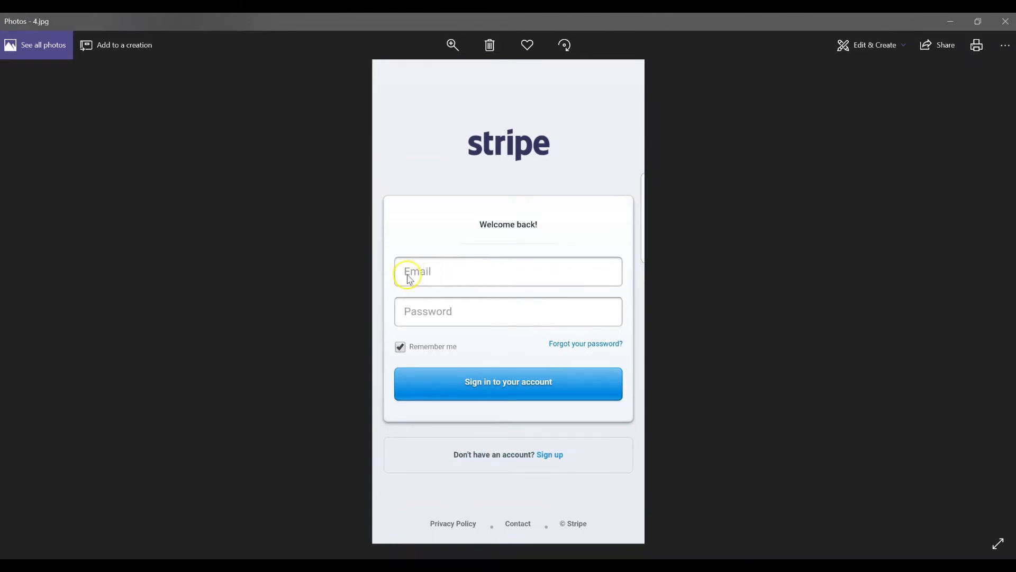
mouse_move(420, 285)
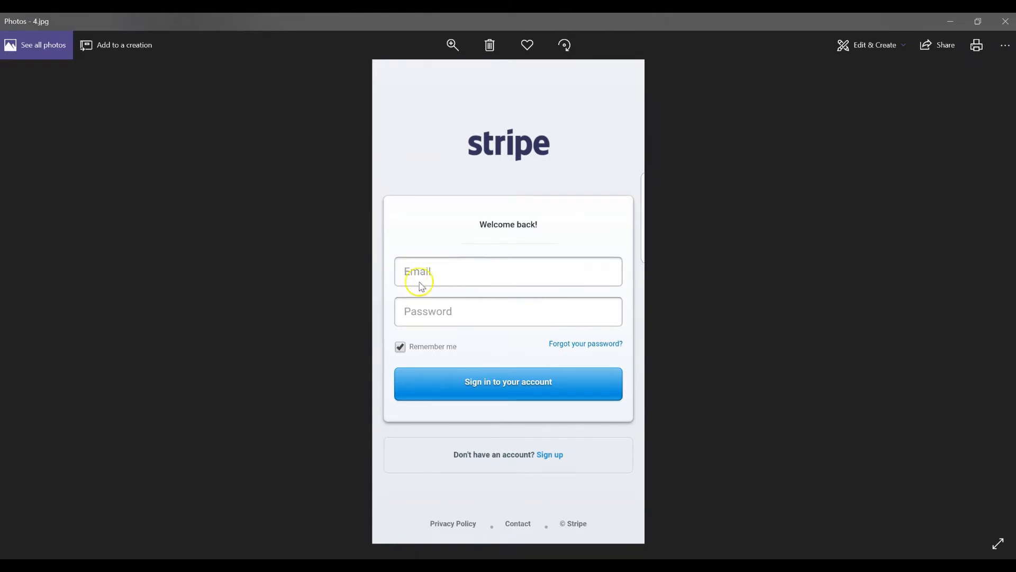
mouse_move(428, 323)
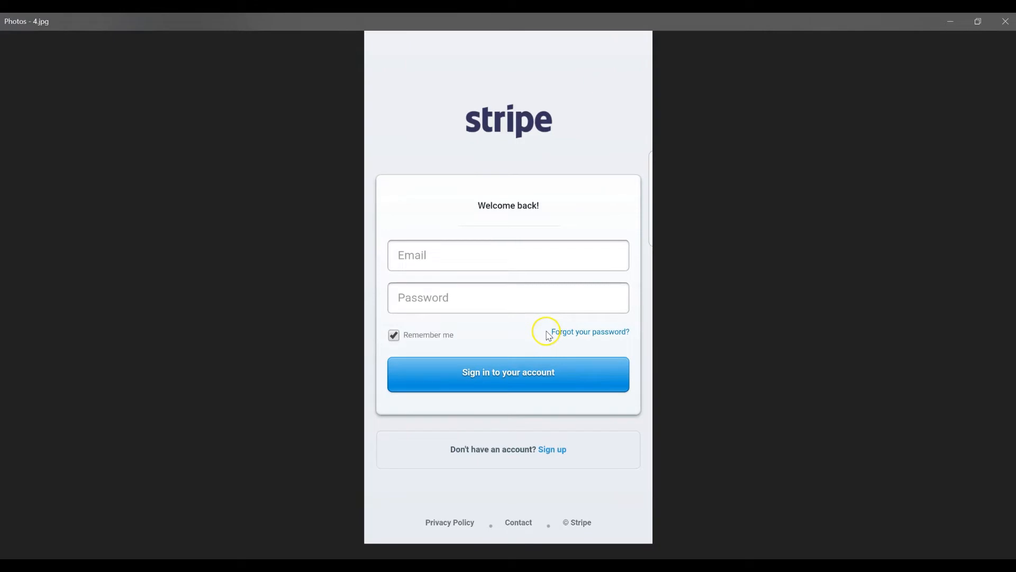
mouse_move(546, 378)
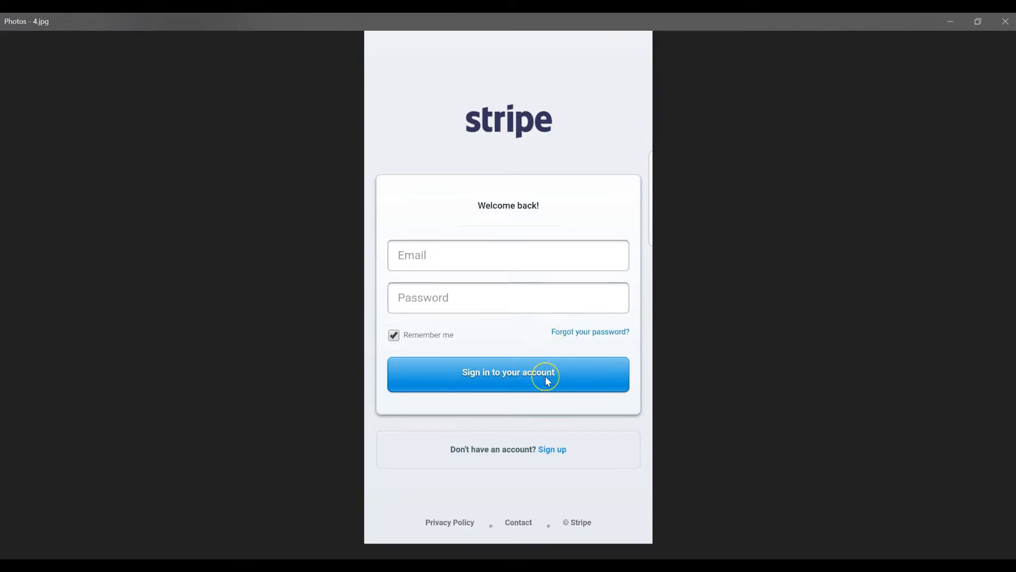
mouse_move(544, 357)
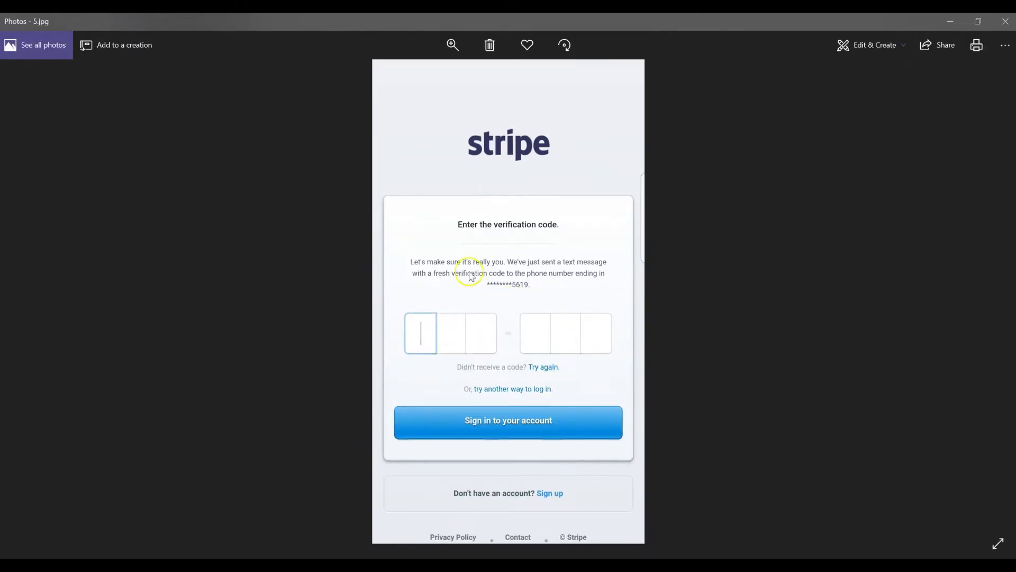
mouse_move(551, 280)
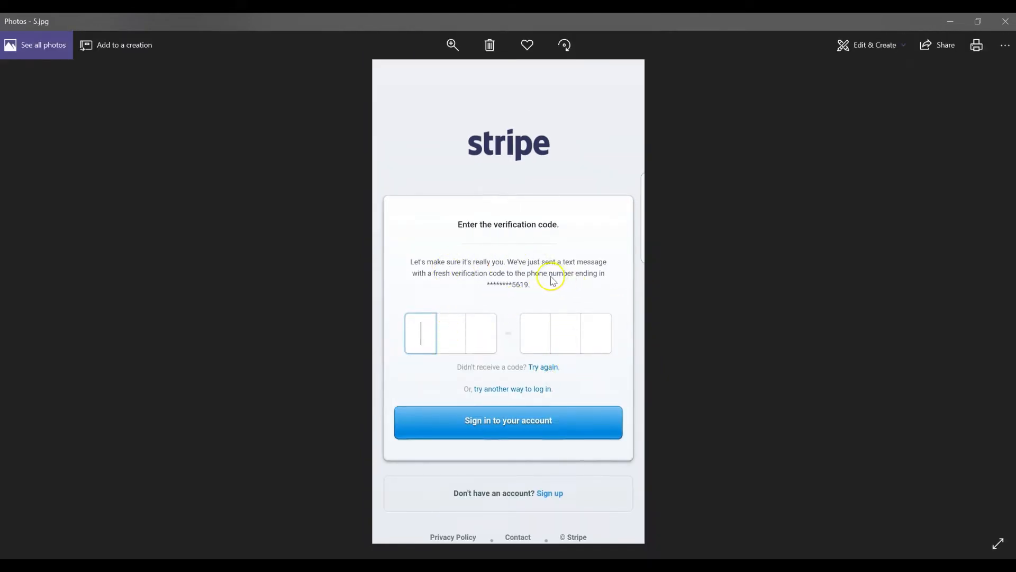
mouse_move(704, 301)
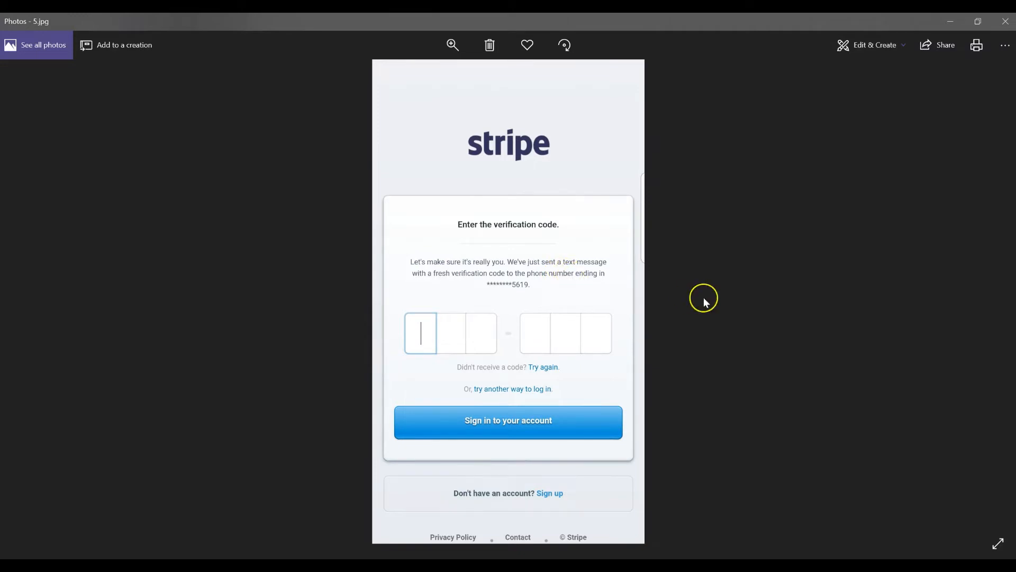
mouse_move(714, 305)
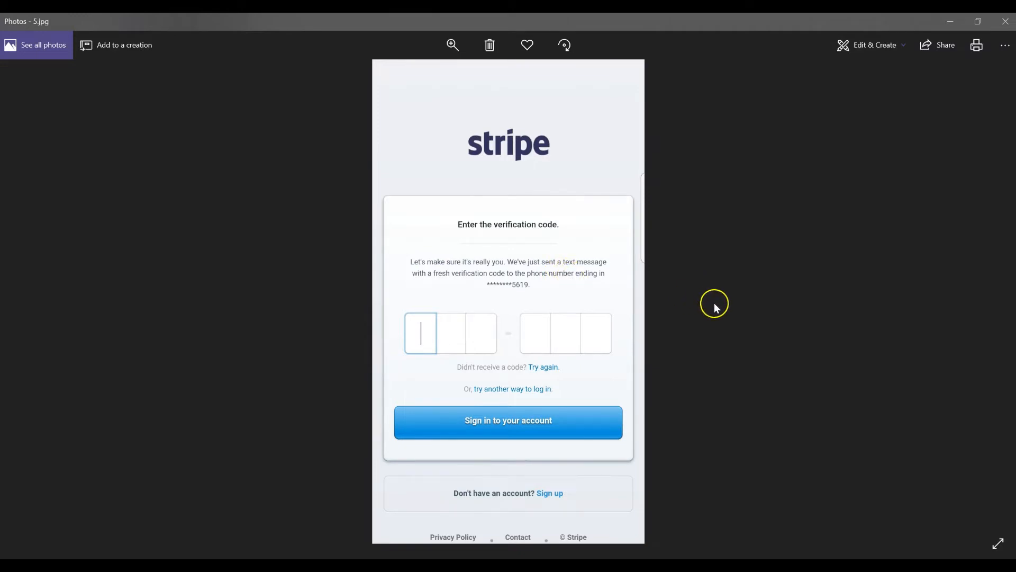
mouse_move(465, 324)
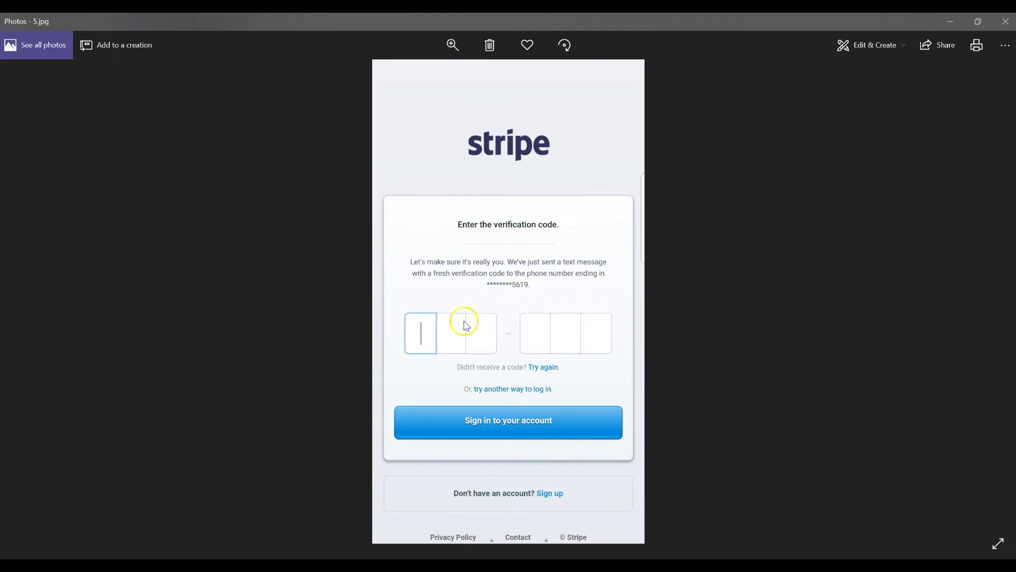
mouse_move(487, 305)
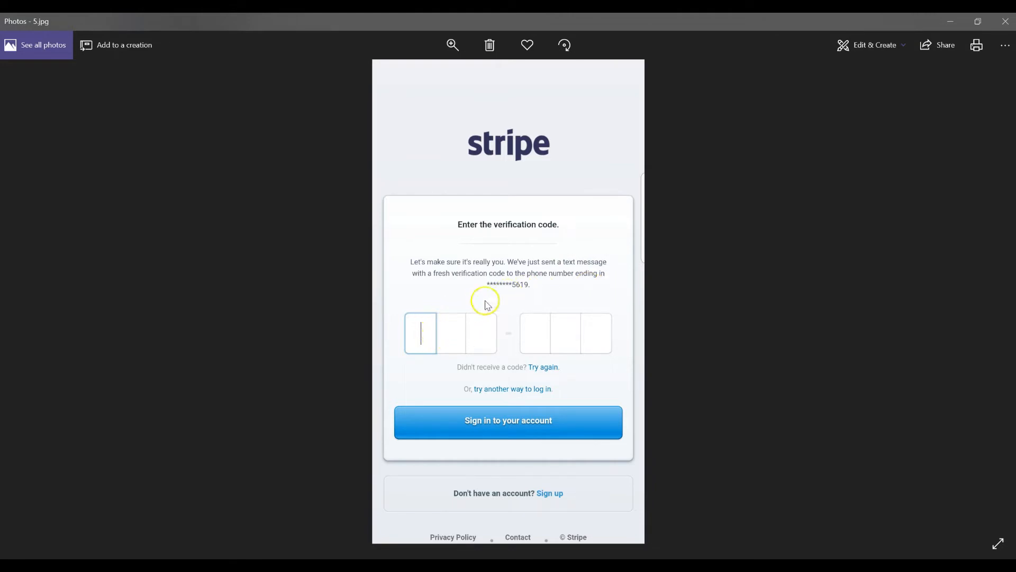
mouse_move(513, 293)
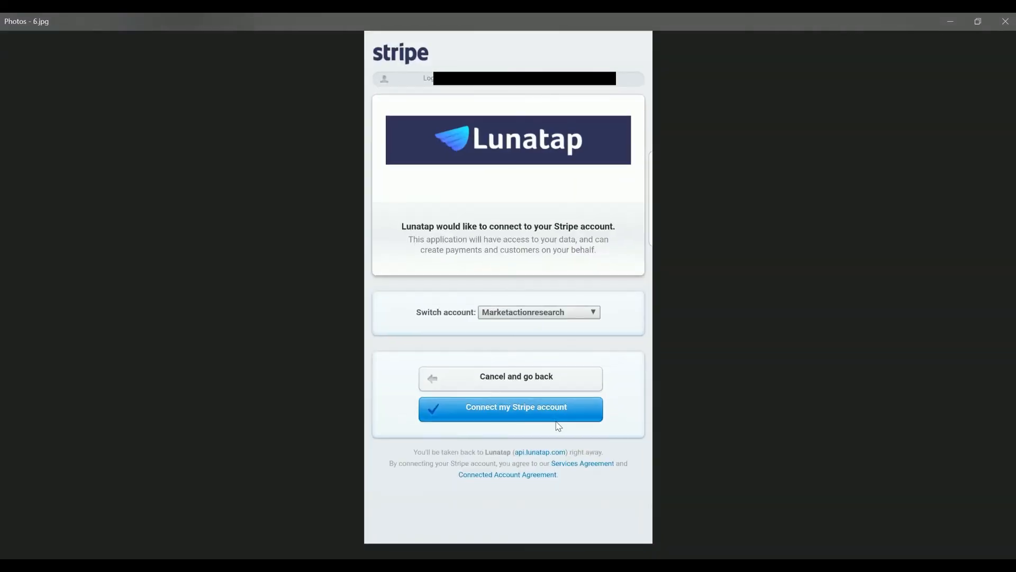
mouse_move(536, 359)
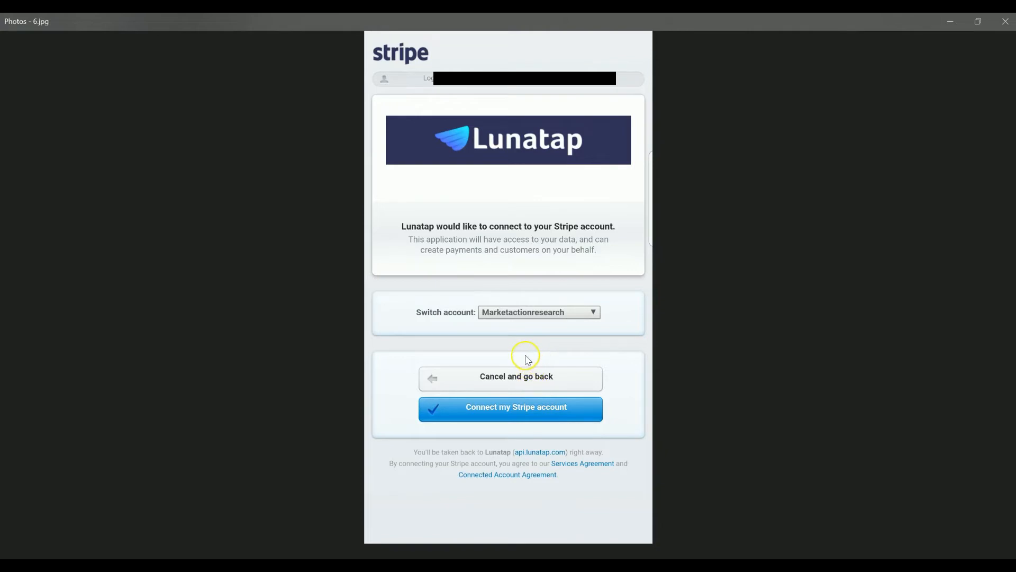
mouse_move(559, 344)
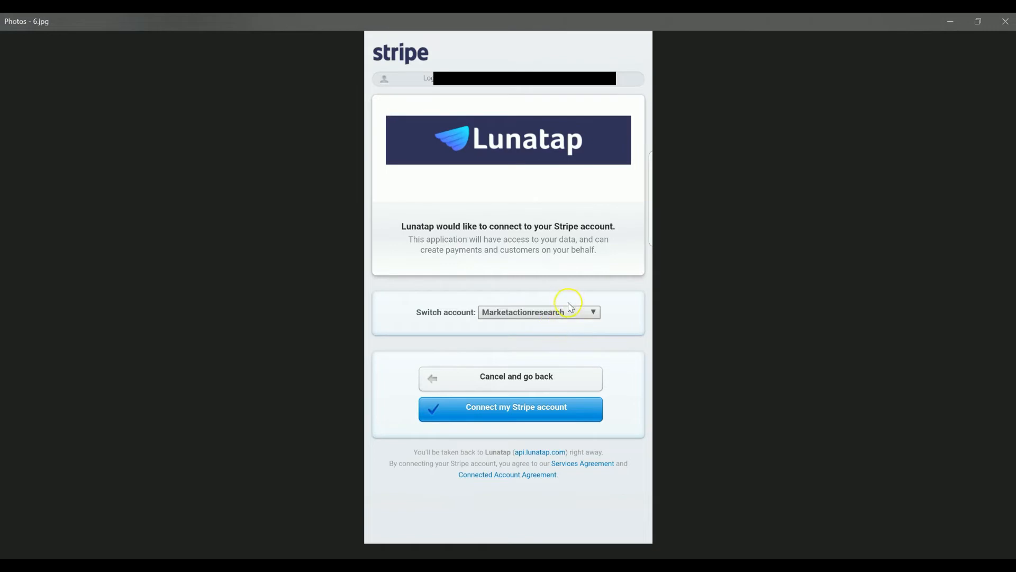
mouse_move(595, 327)
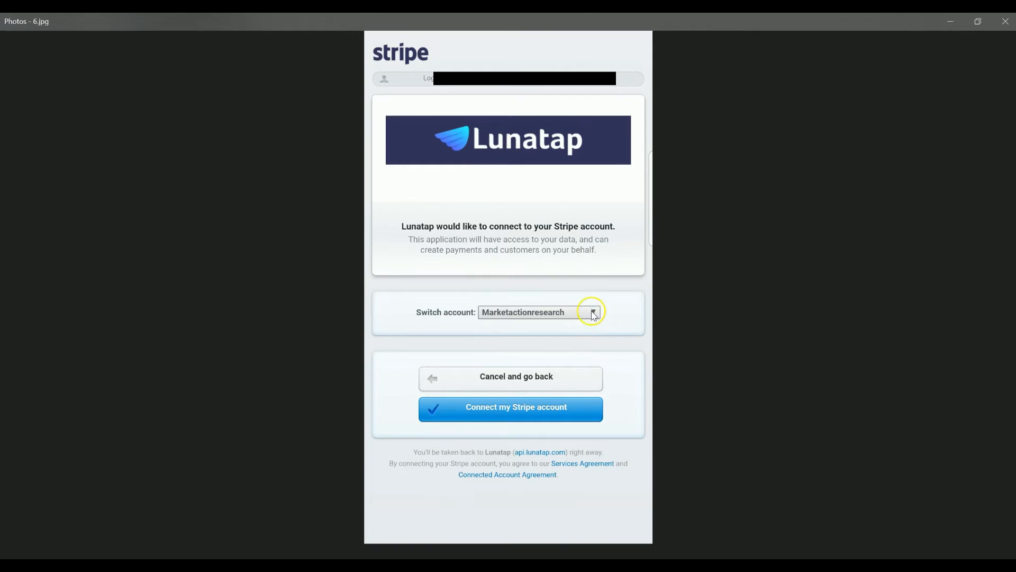
mouse_move(564, 321)
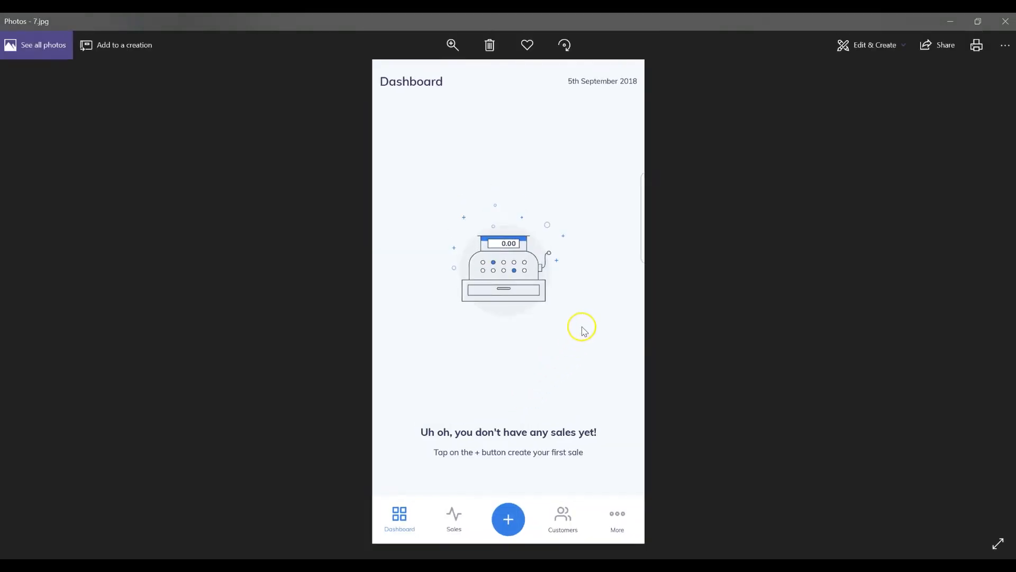
mouse_move(586, 322)
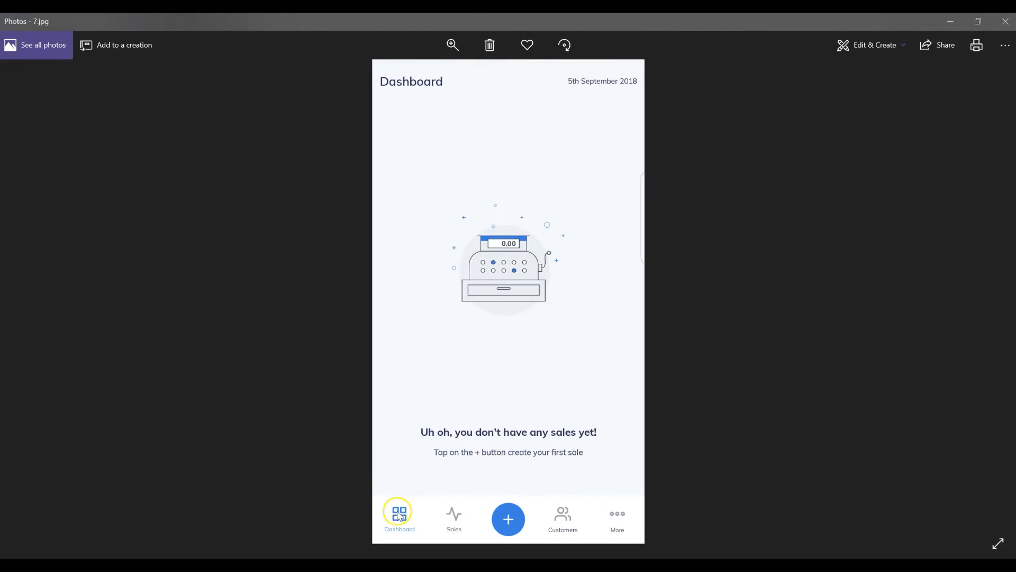
mouse_move(597, 510)
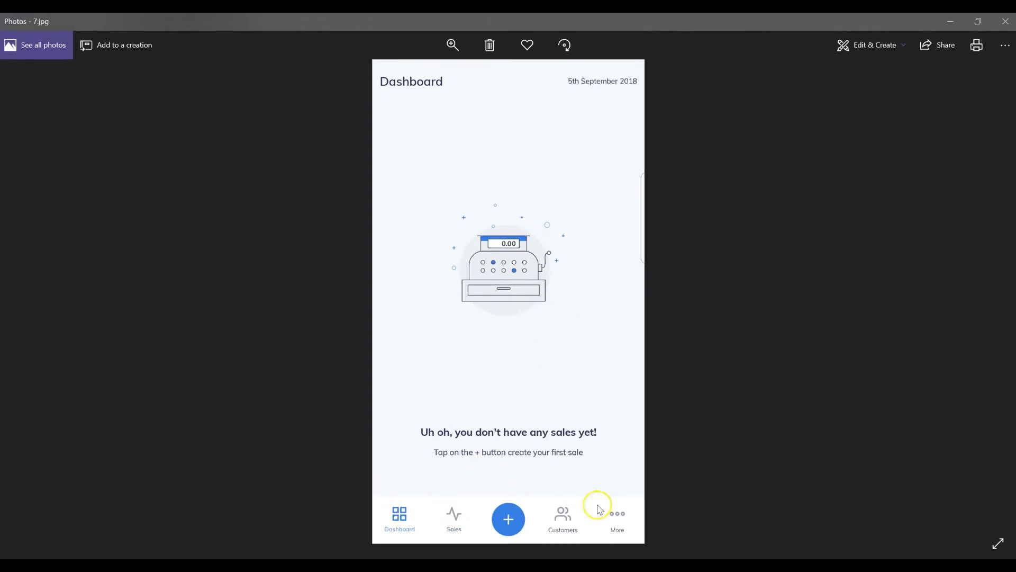
mouse_move(442, 326)
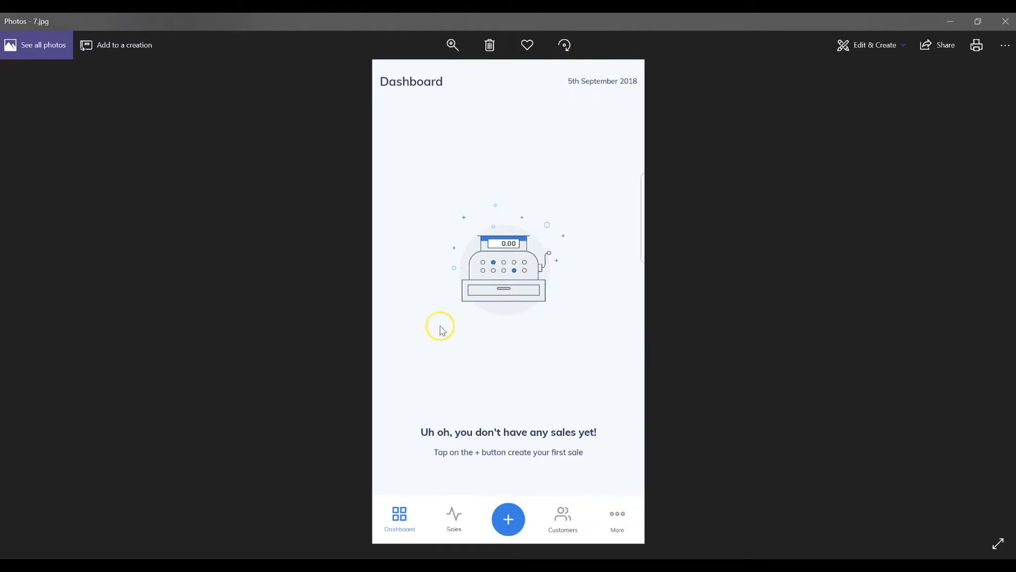
mouse_move(614, 519)
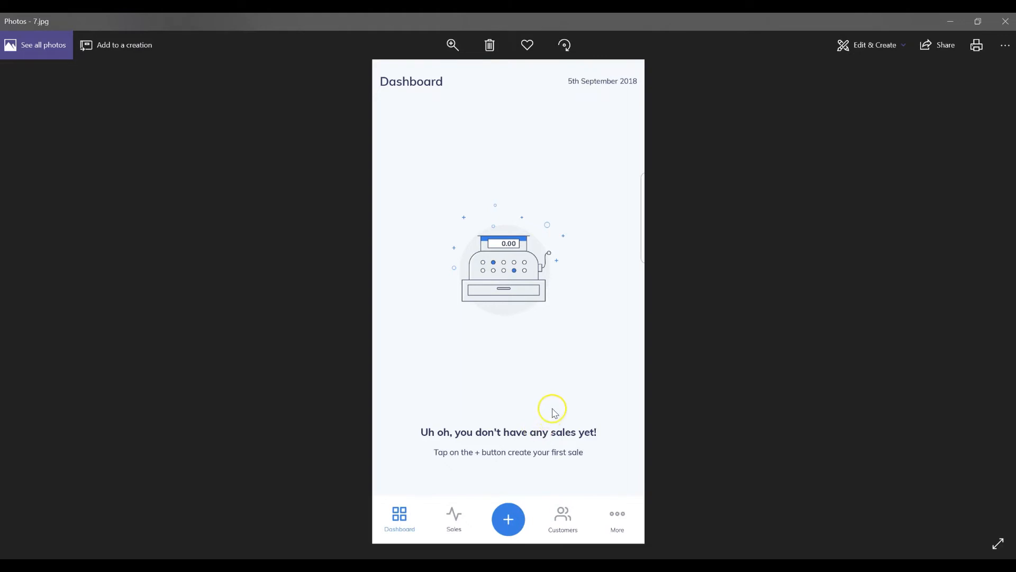
mouse_move(555, 379)
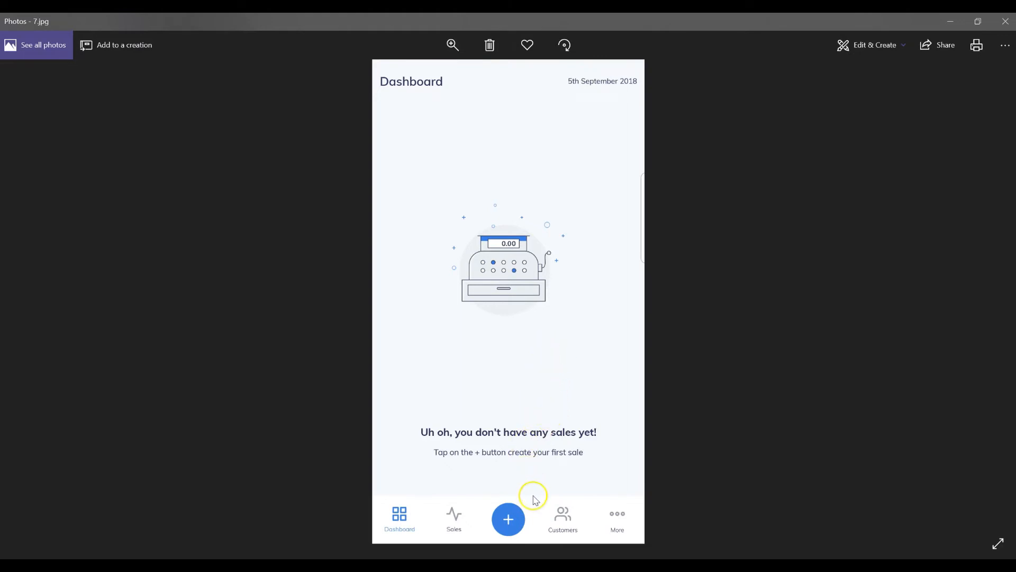
mouse_move(514, 485)
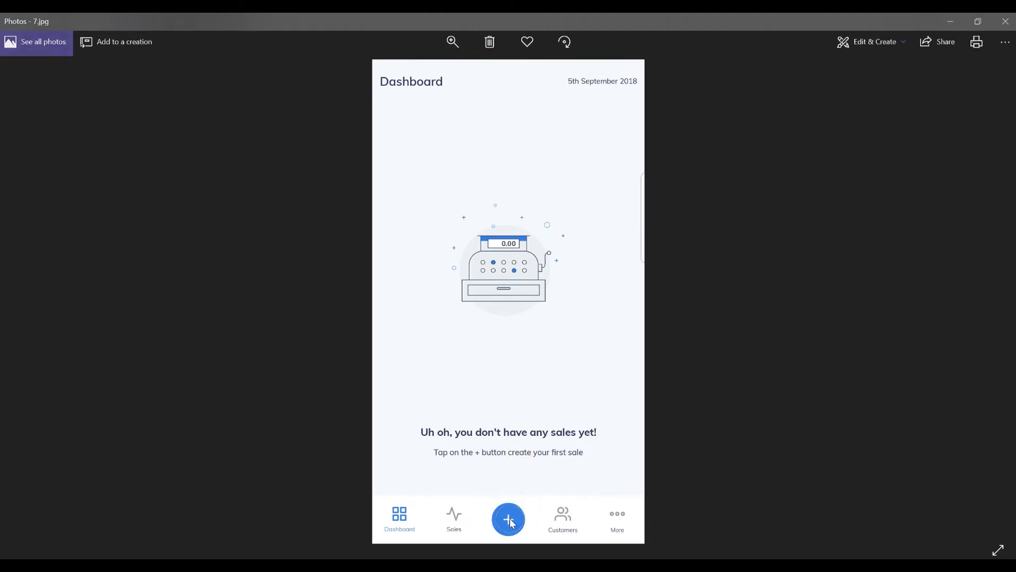
Advance to the next screenshot in Photos
click(509, 519)
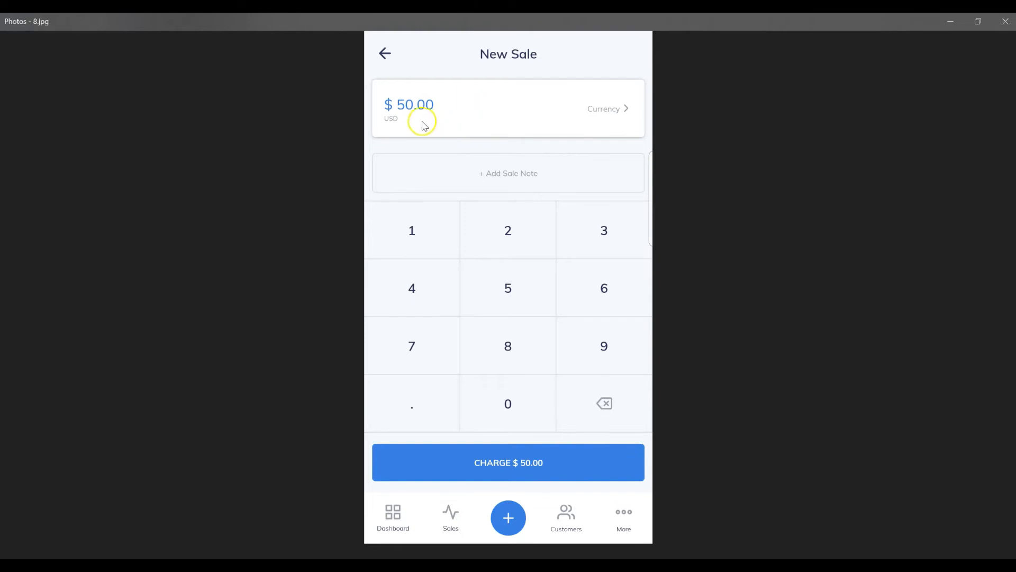
mouse_move(470, 122)
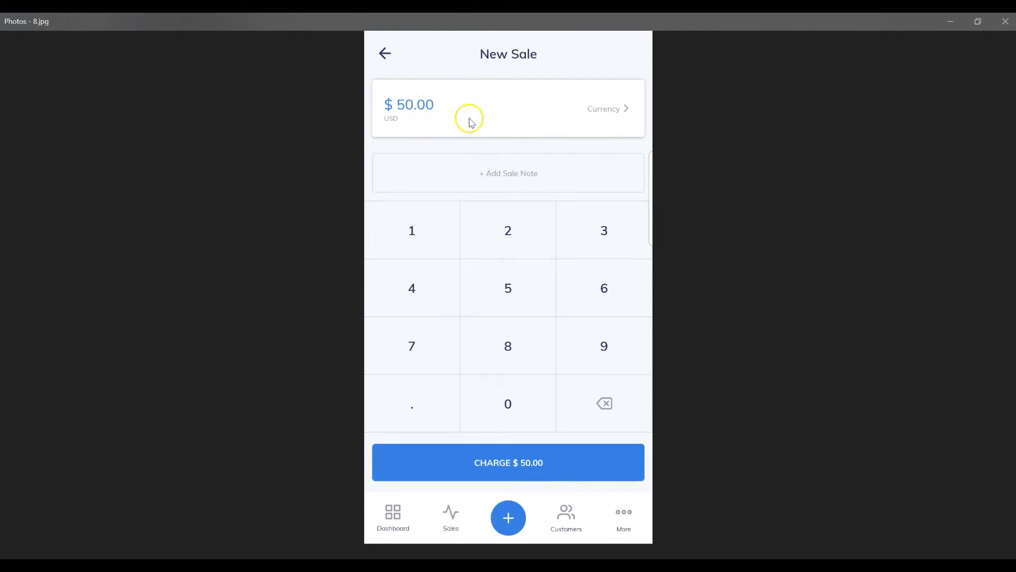
mouse_move(509, 288)
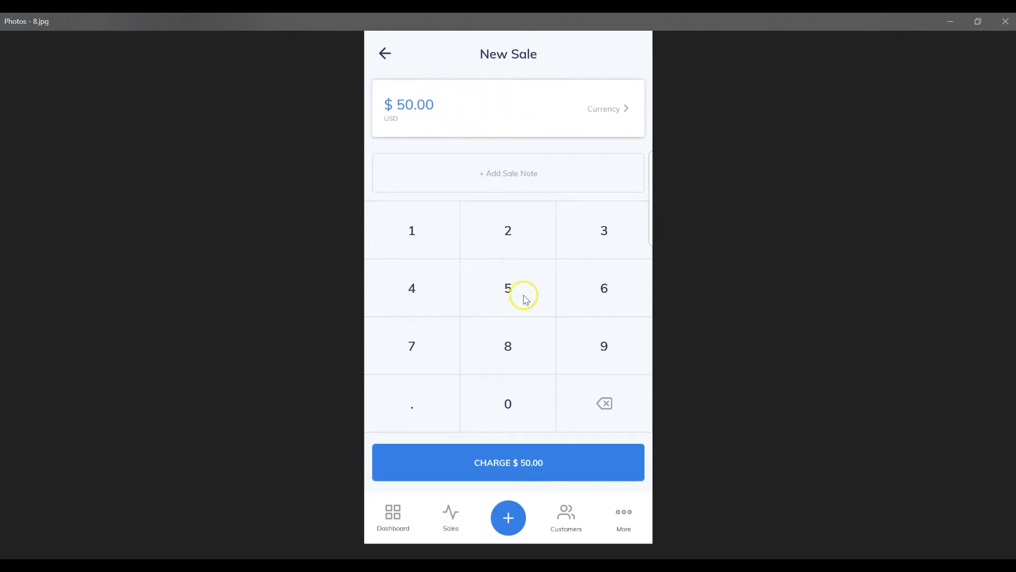
mouse_move(469, 97)
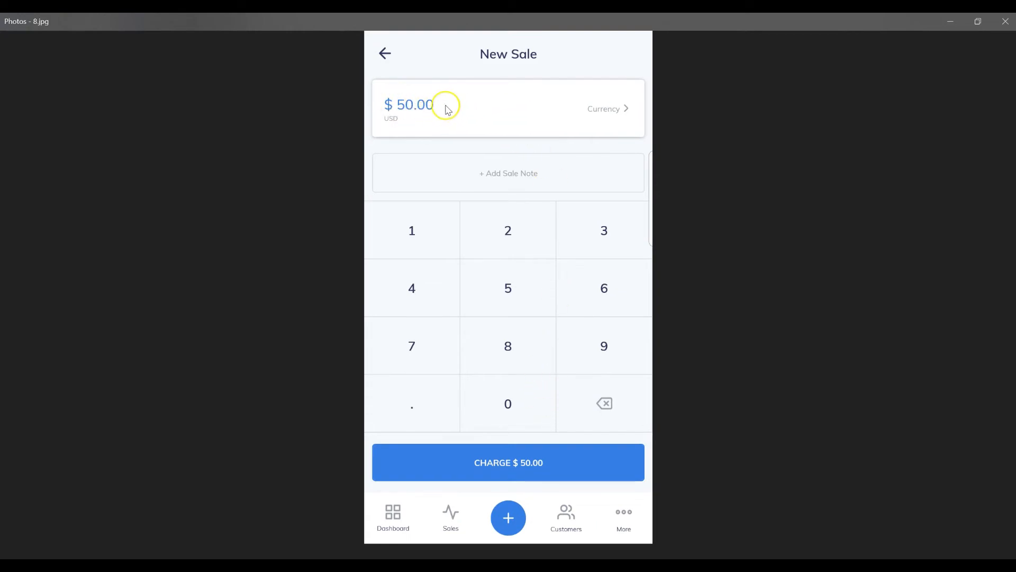
mouse_move(479, 105)
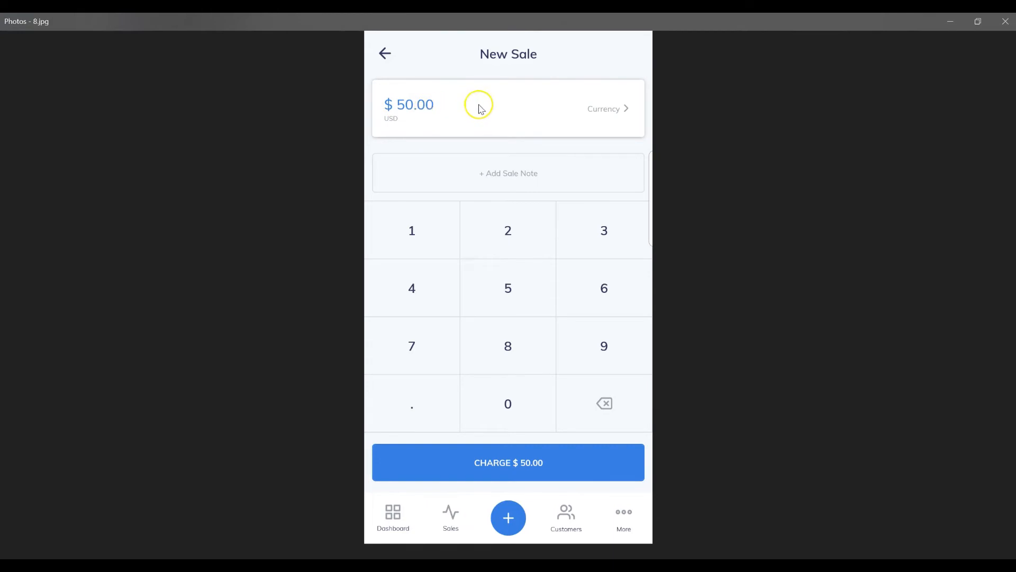
mouse_move(518, 108)
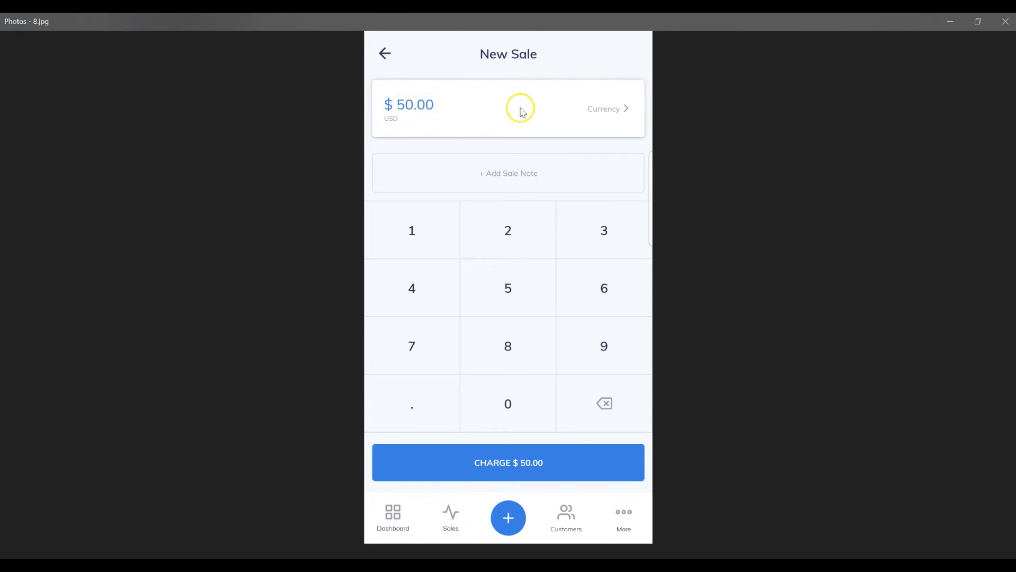
mouse_move(522, 198)
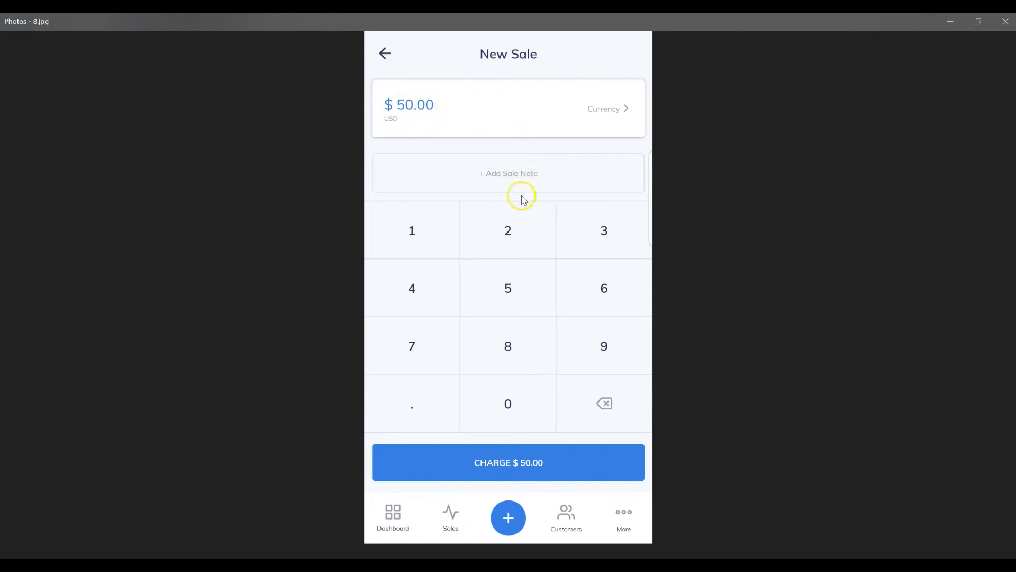
mouse_move(518, 177)
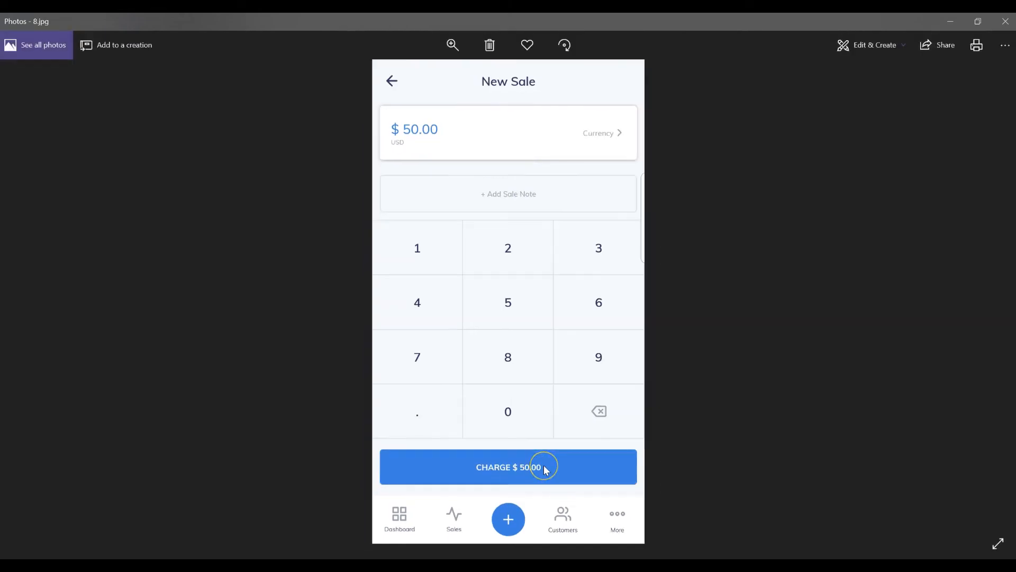
Advance from the New Sale screenshot to 9.jpg, the Card Details screen
click(509, 467)
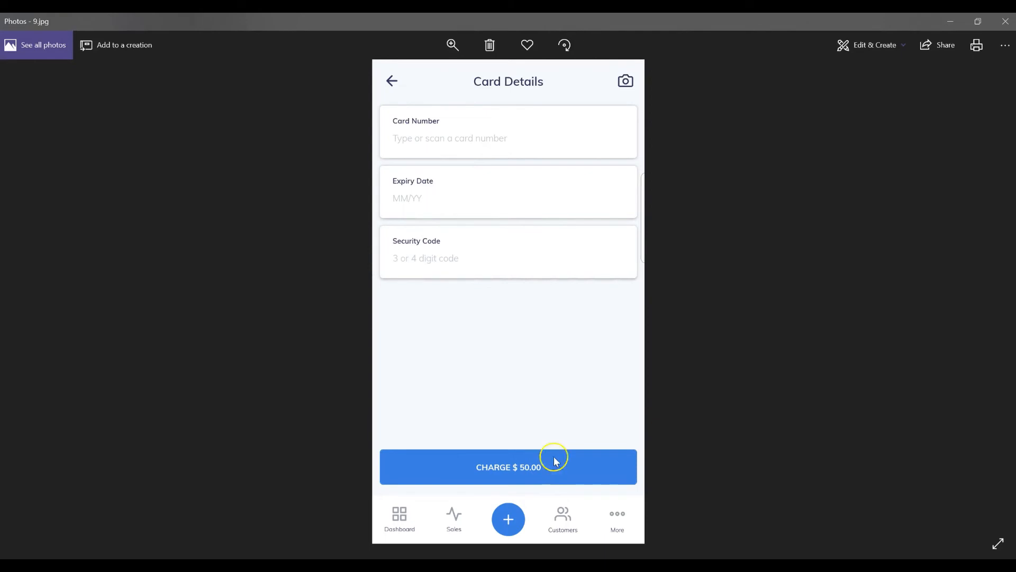
mouse_move(560, 184)
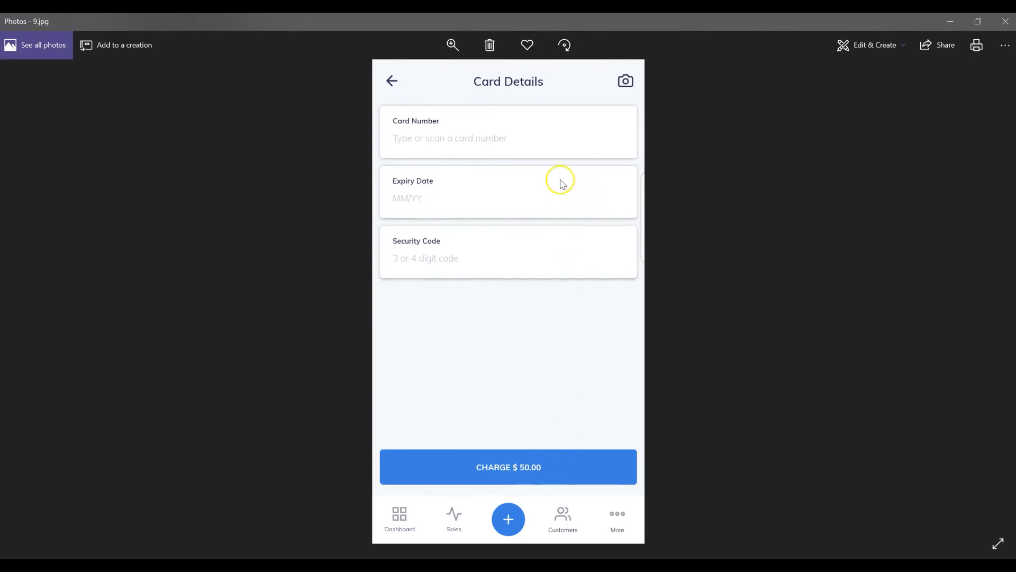
mouse_move(539, 148)
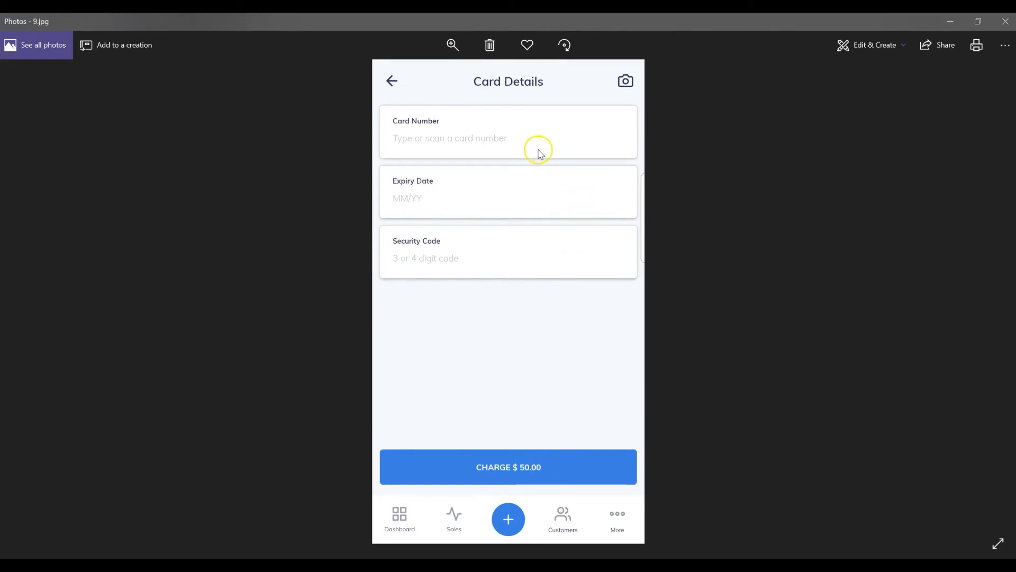
mouse_move(440, 140)
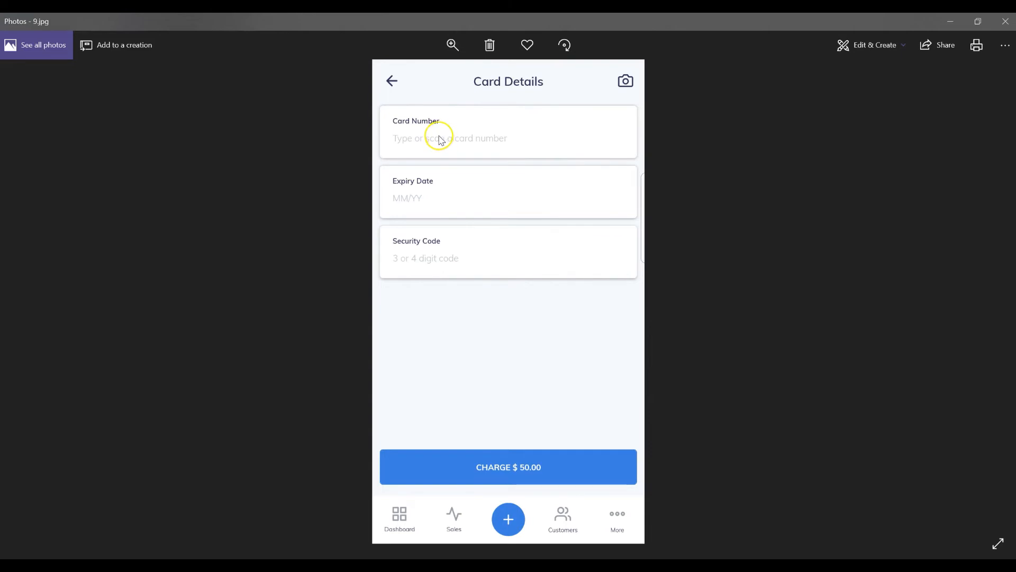
mouse_move(508, 184)
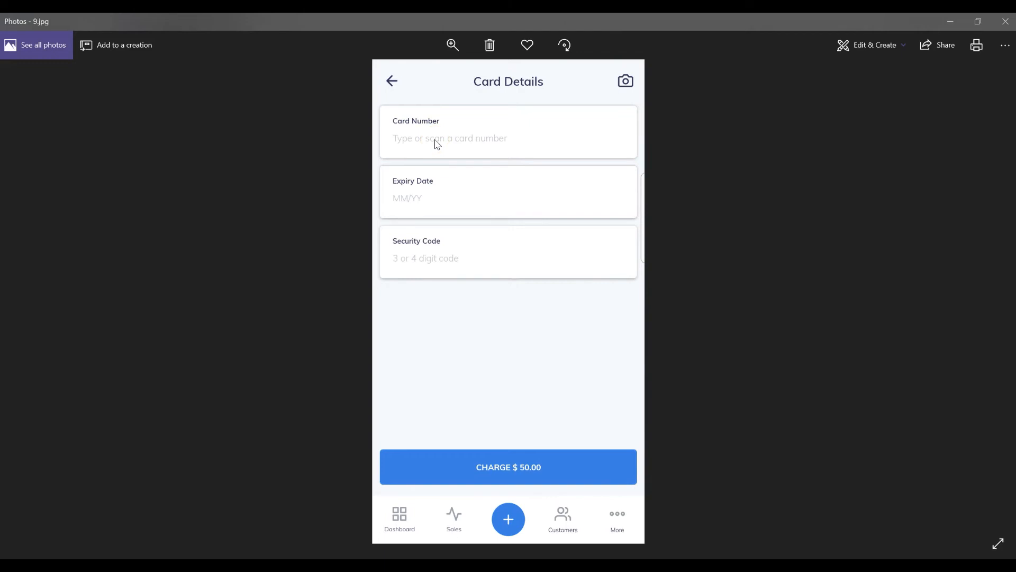
mouse_move(551, 162)
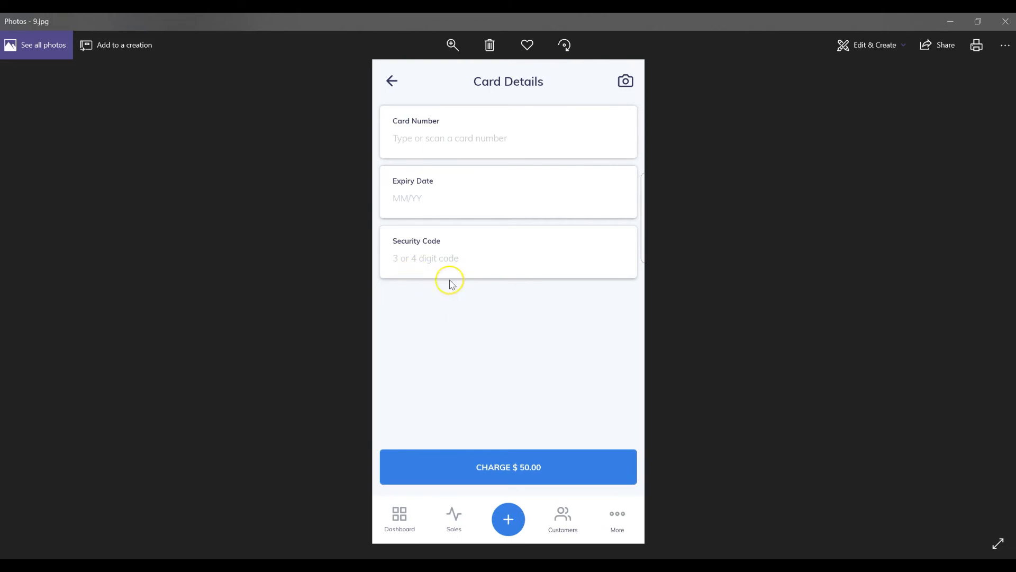
mouse_move(402, 270)
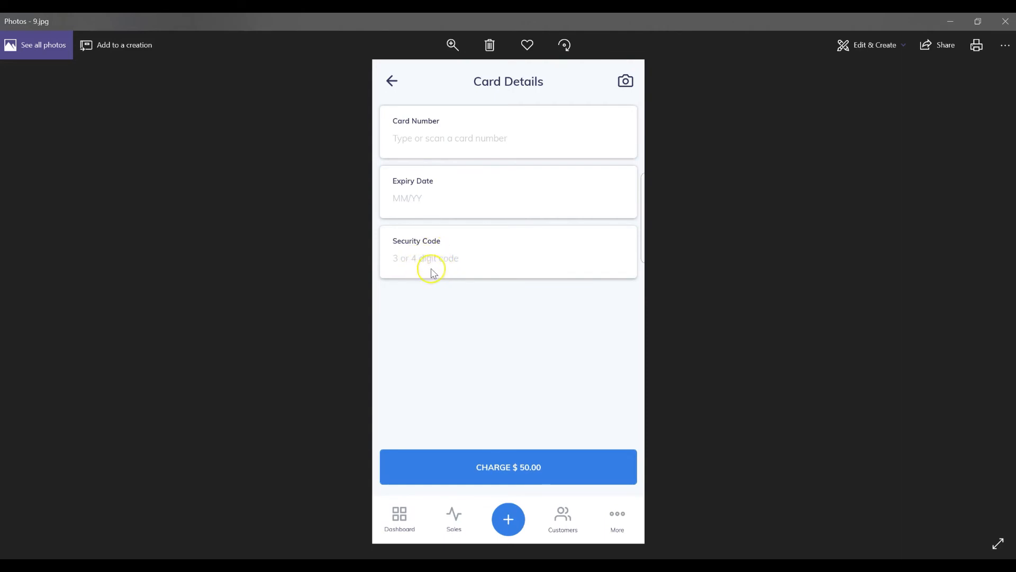
mouse_move(426, 269)
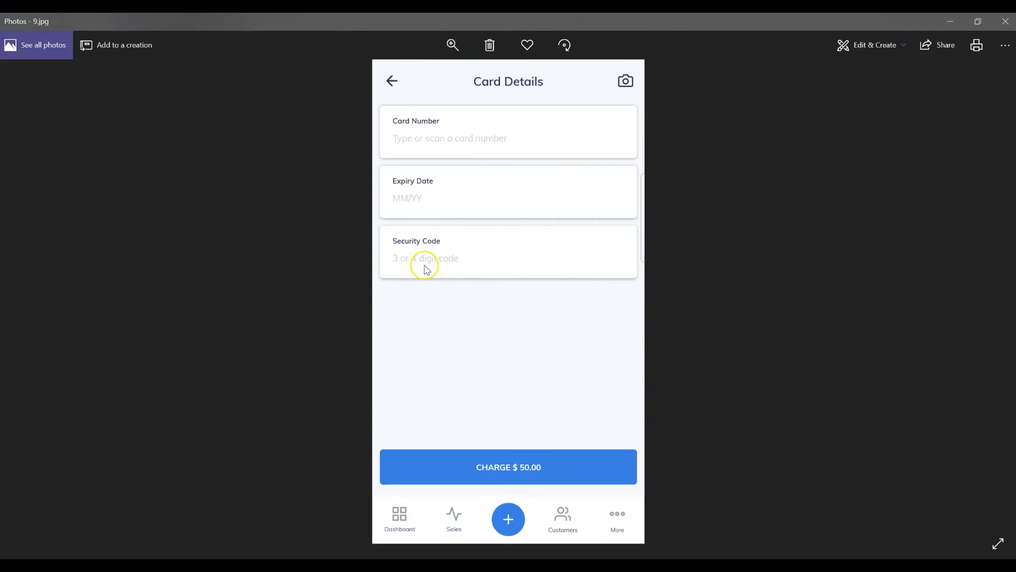
mouse_move(430, 272)
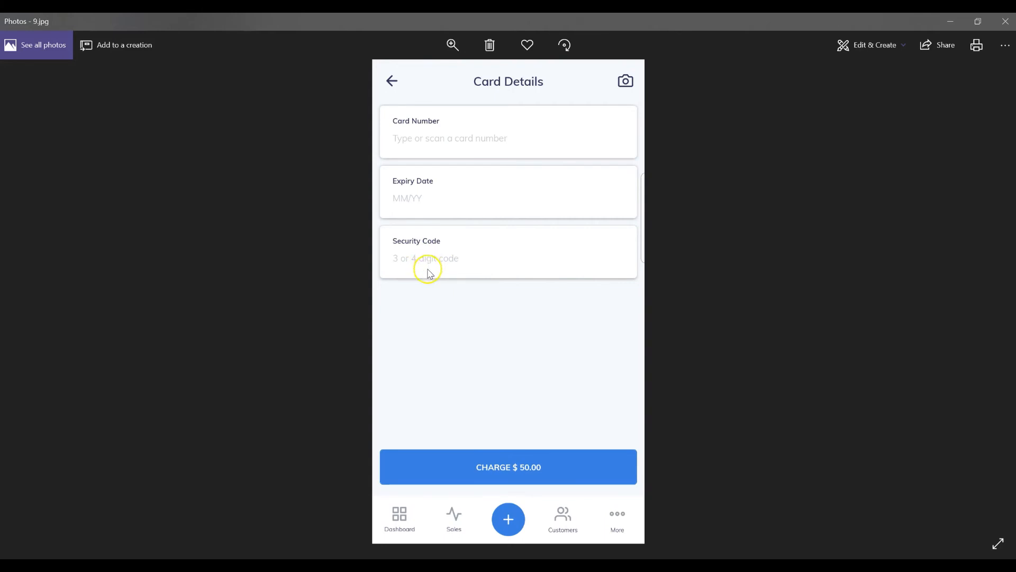
mouse_move(436, 269)
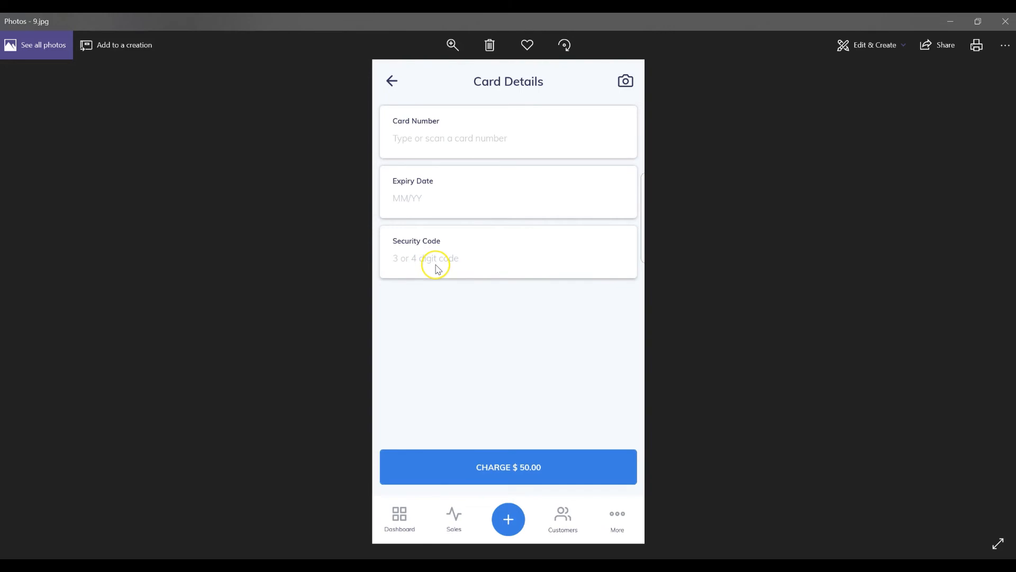
mouse_move(444, 272)
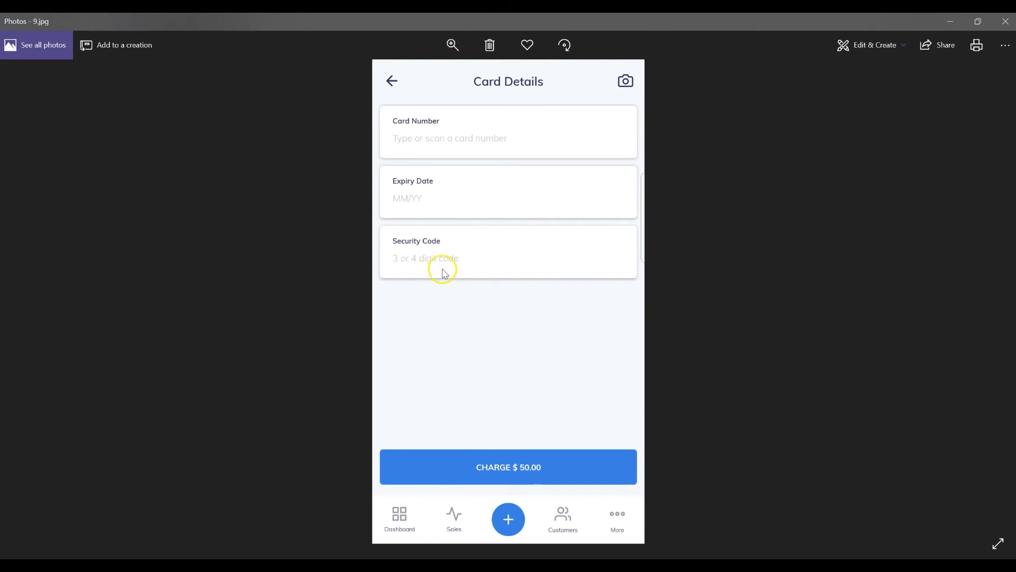
mouse_move(467, 265)
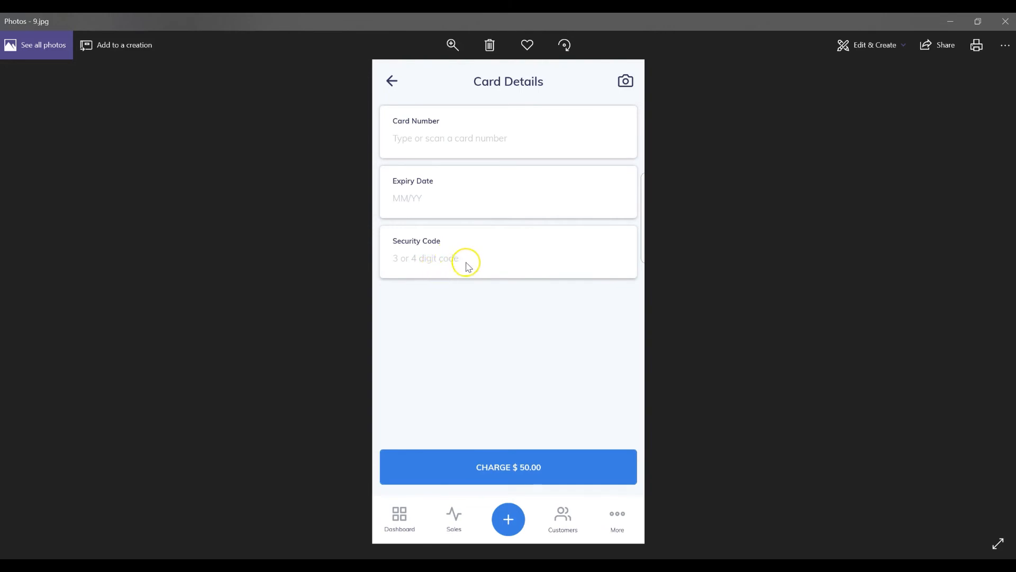
mouse_move(462, 269)
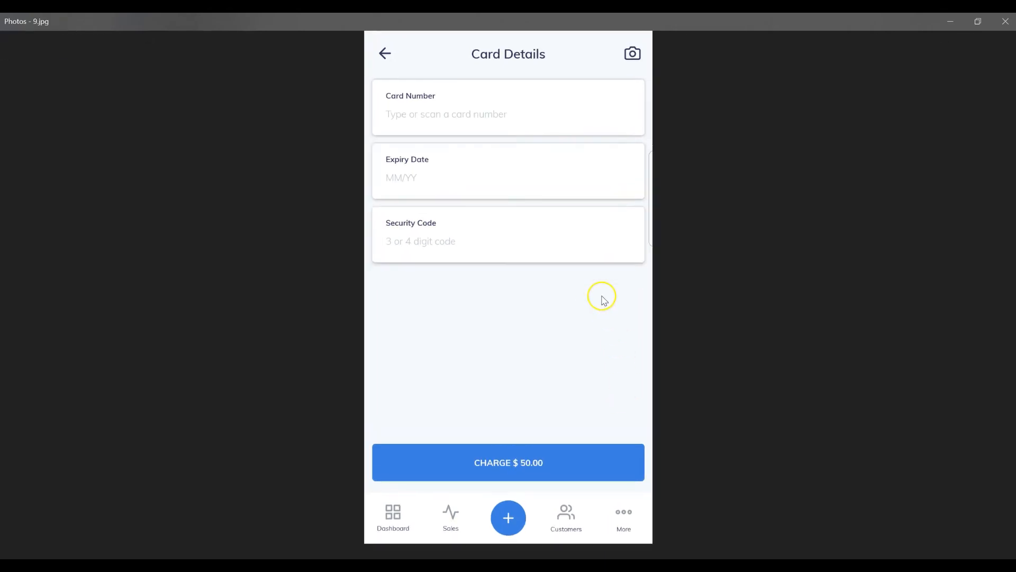
mouse_move(565, 290)
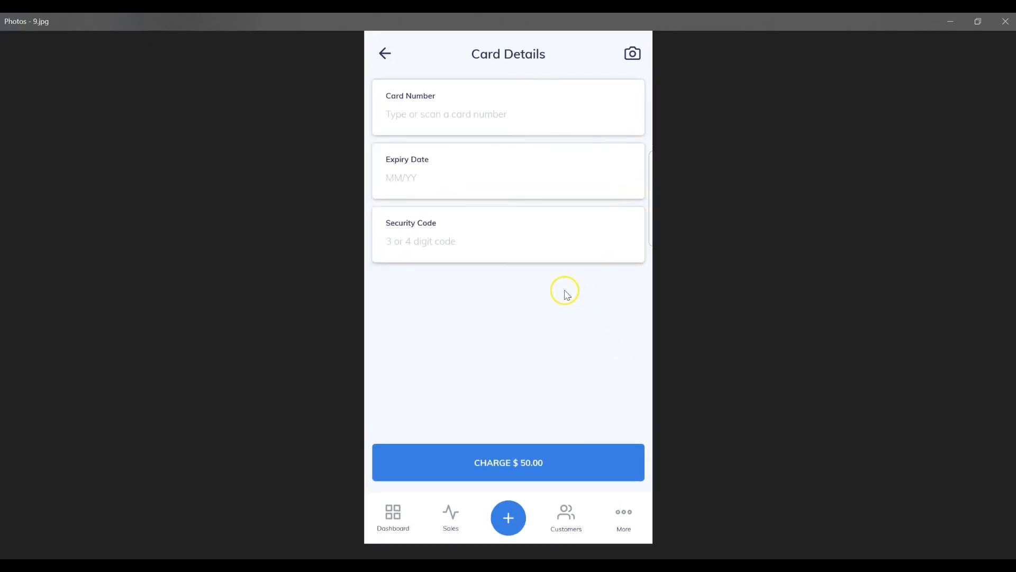
mouse_move(450, 138)
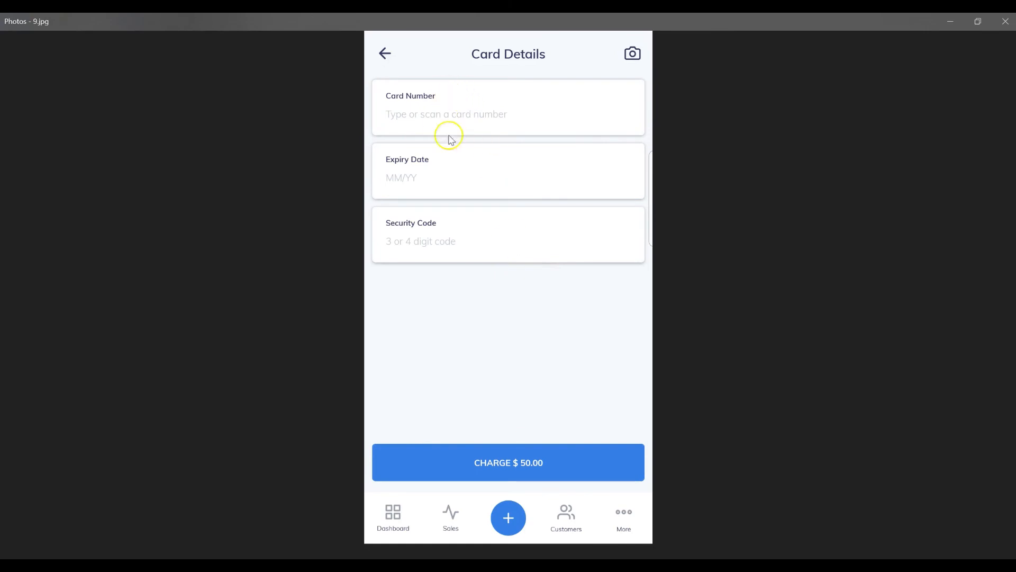
mouse_move(468, 459)
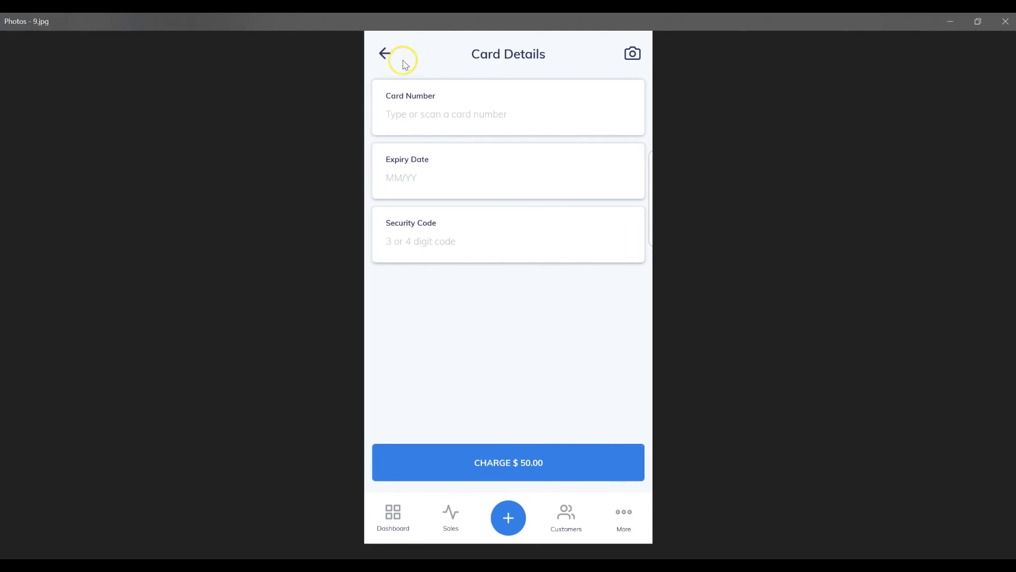
click(384, 53)
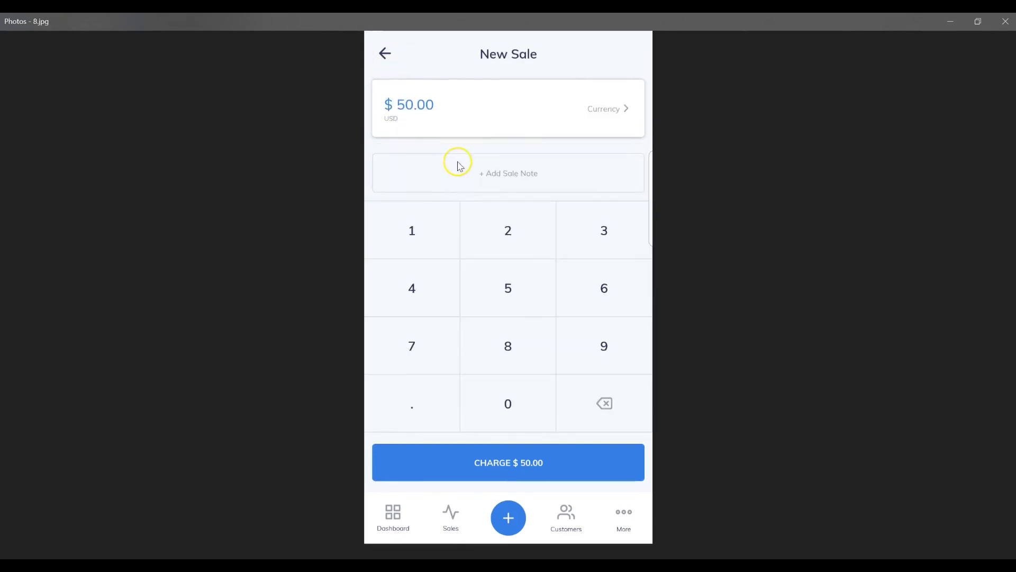
click(384, 53)
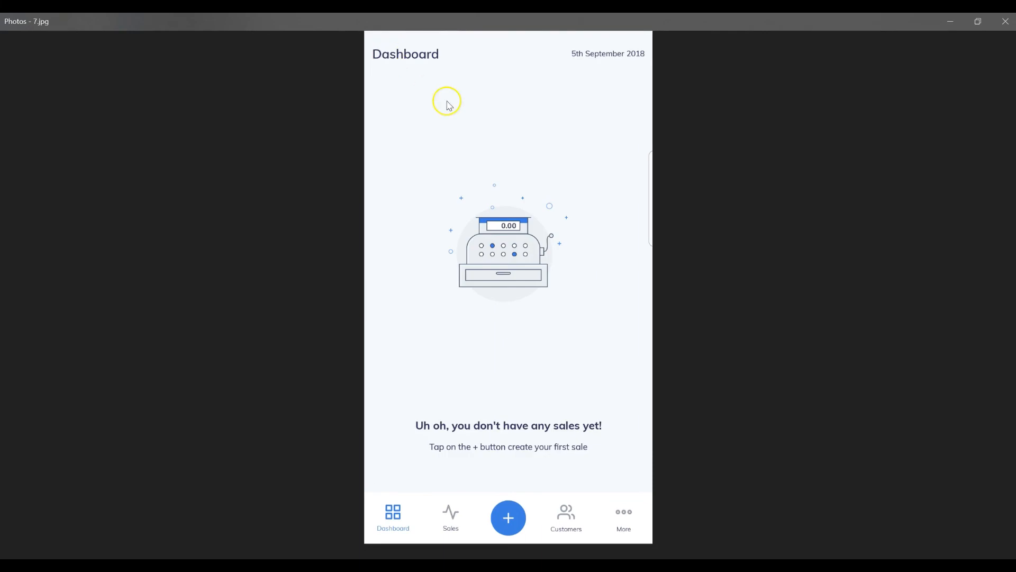
mouse_move(386, 66)
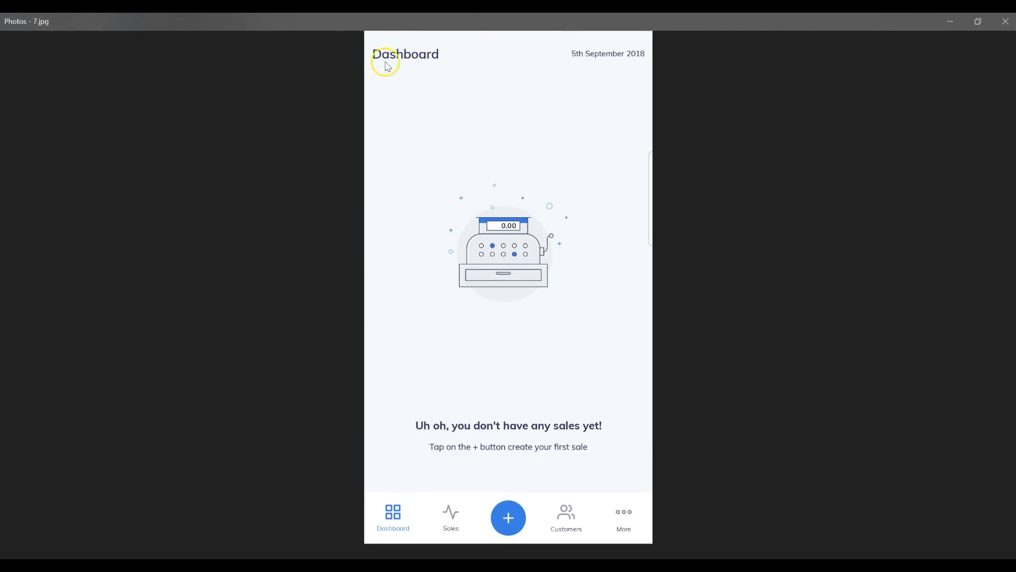
click(508, 518)
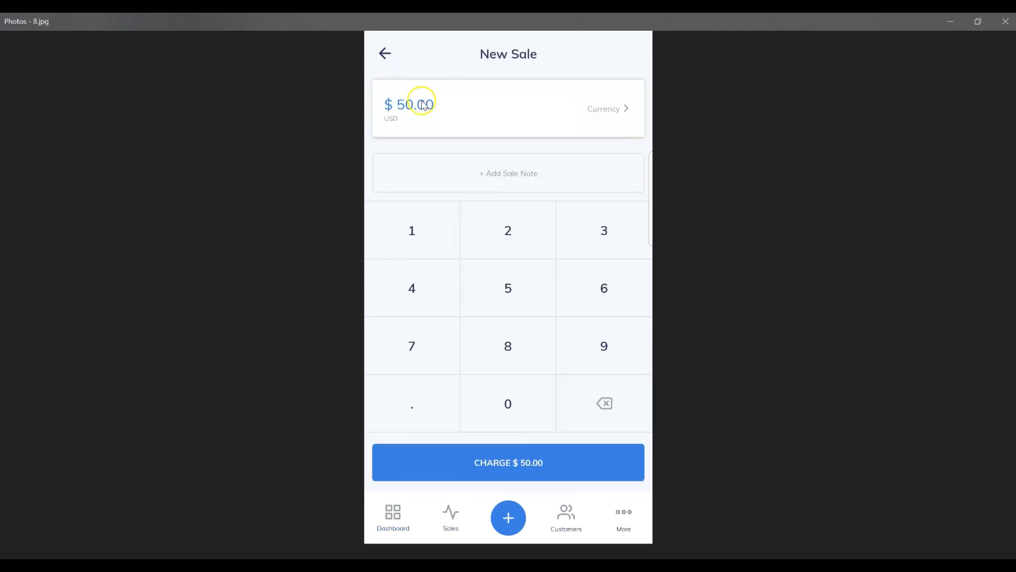
click(508, 462)
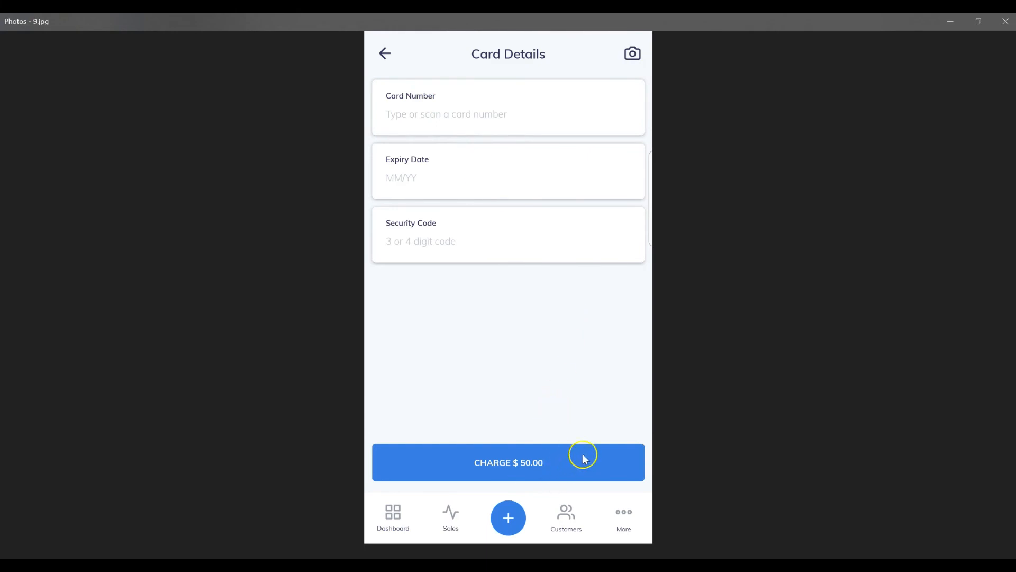
mouse_move(809, 250)
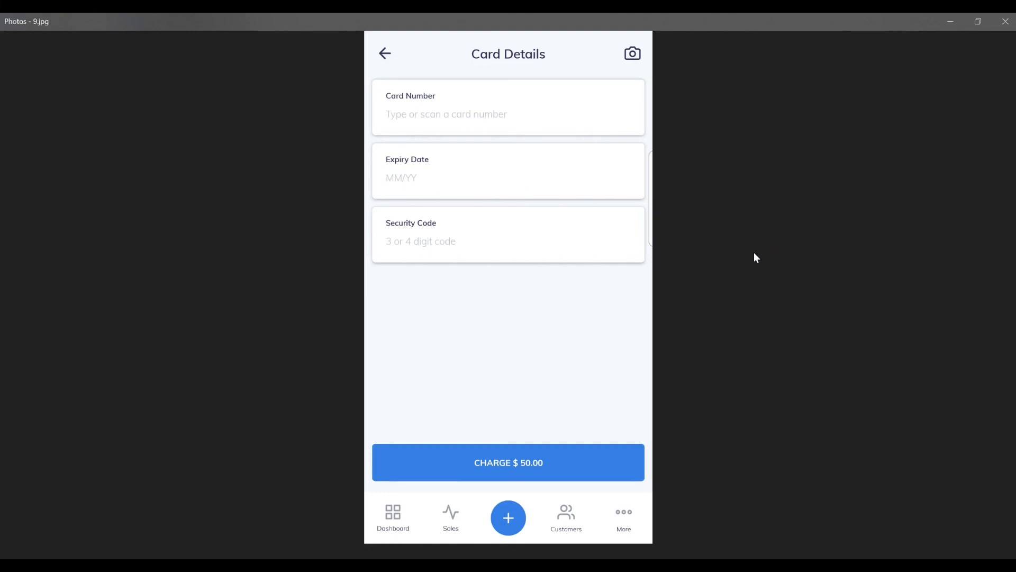
mouse_move(745, 259)
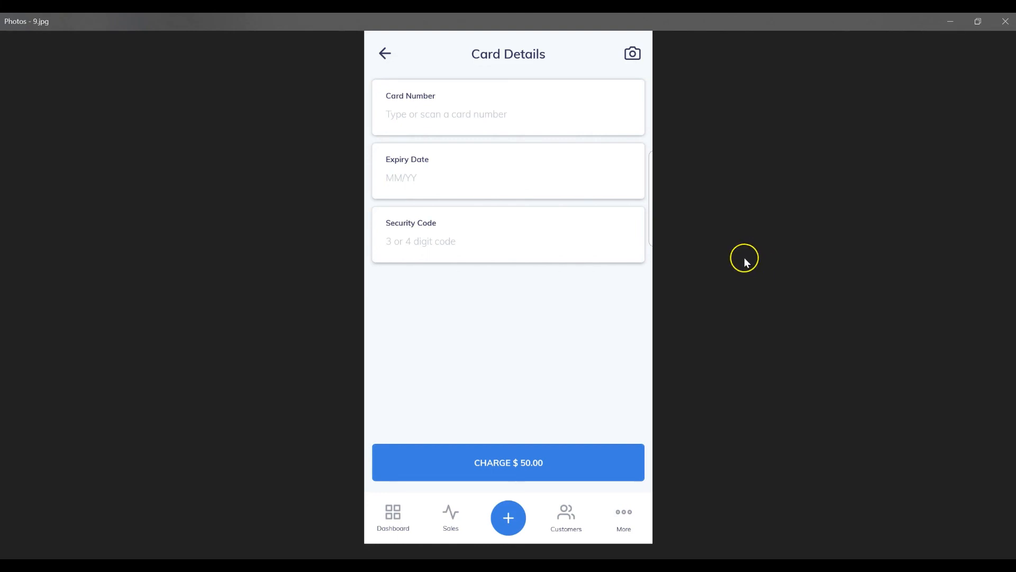
mouse_move(744, 259)
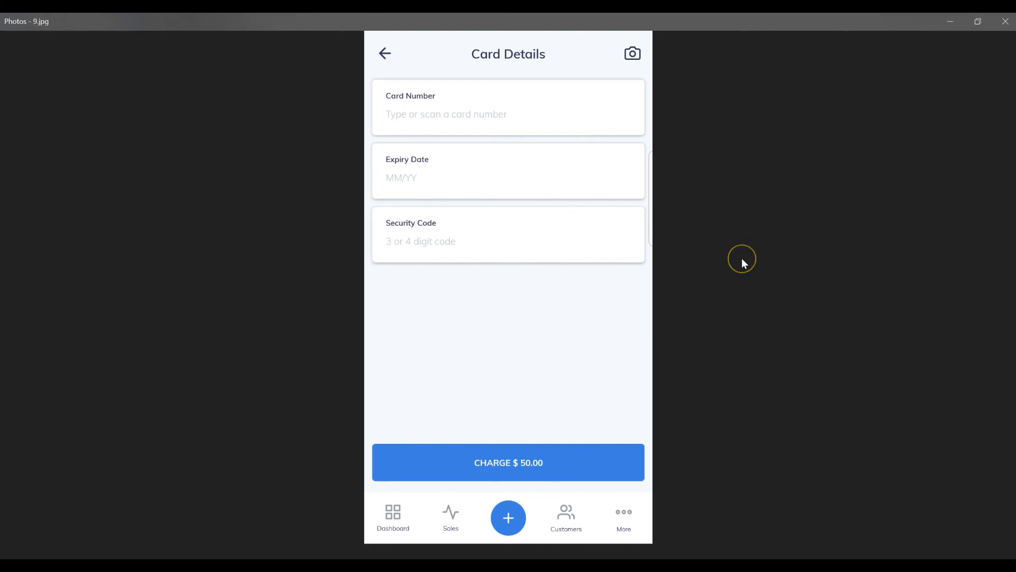
mouse_move(734, 259)
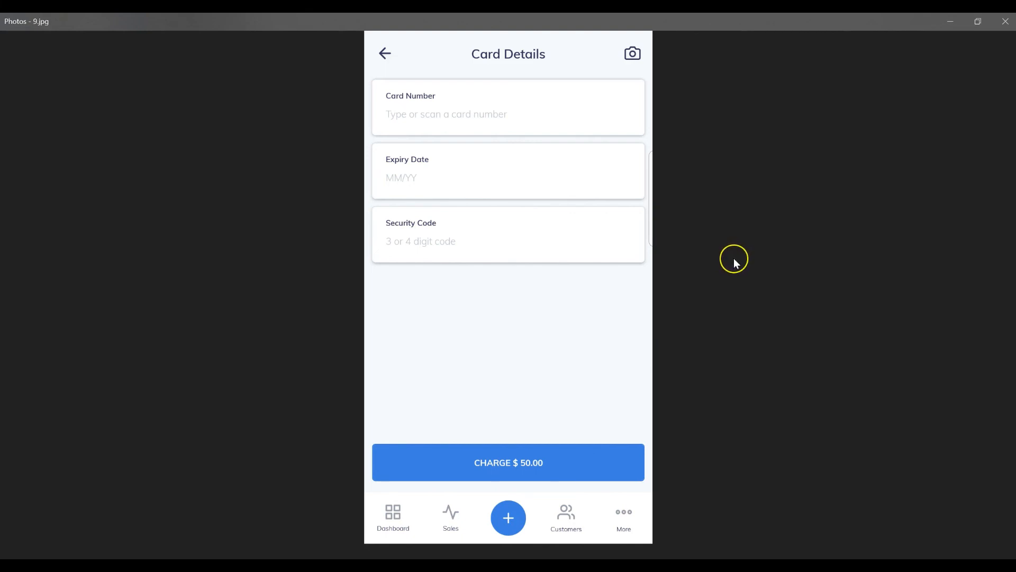
mouse_move(722, 271)
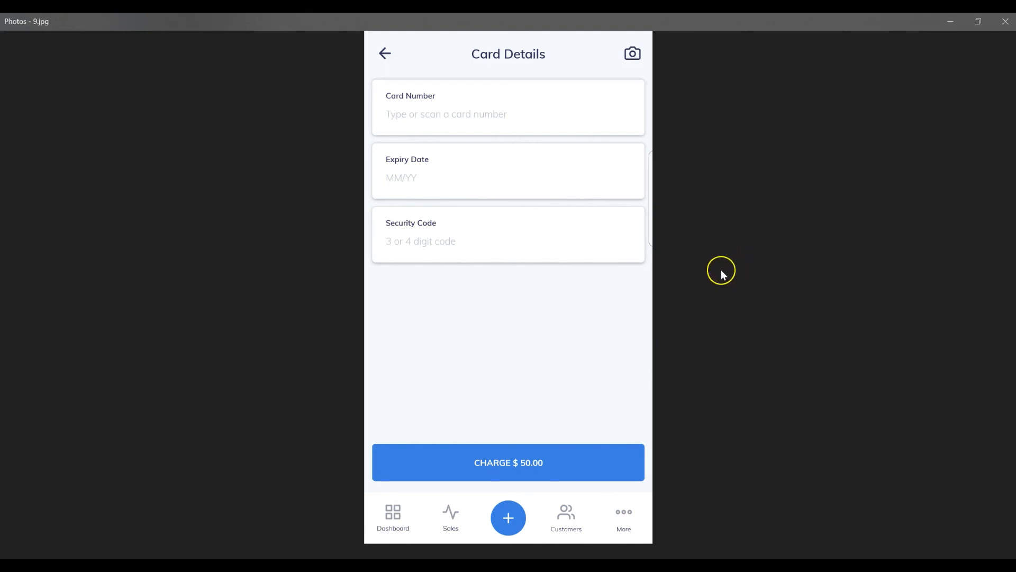
mouse_move(597, 279)
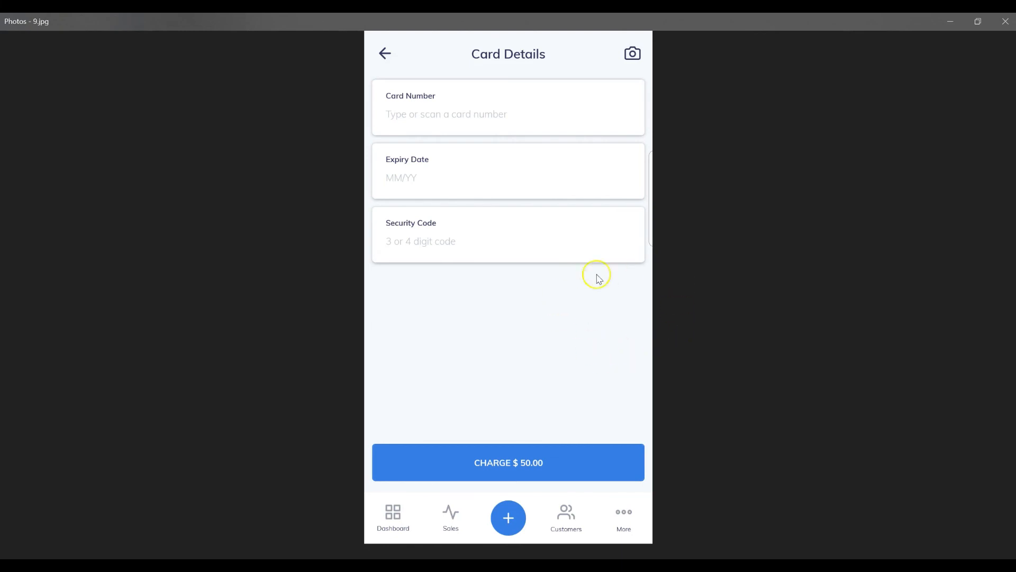
mouse_move(662, 297)
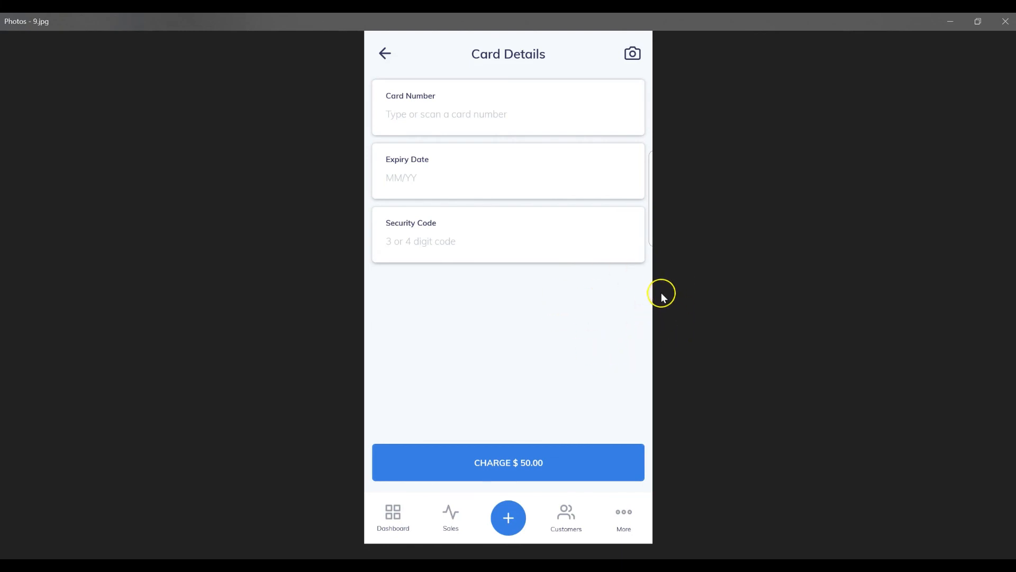
mouse_move(518, 318)
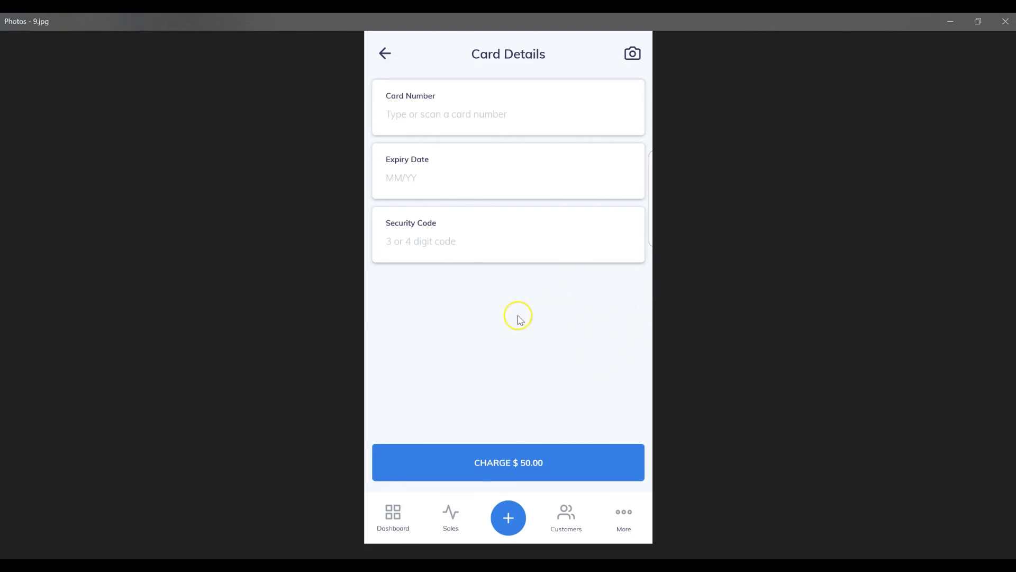